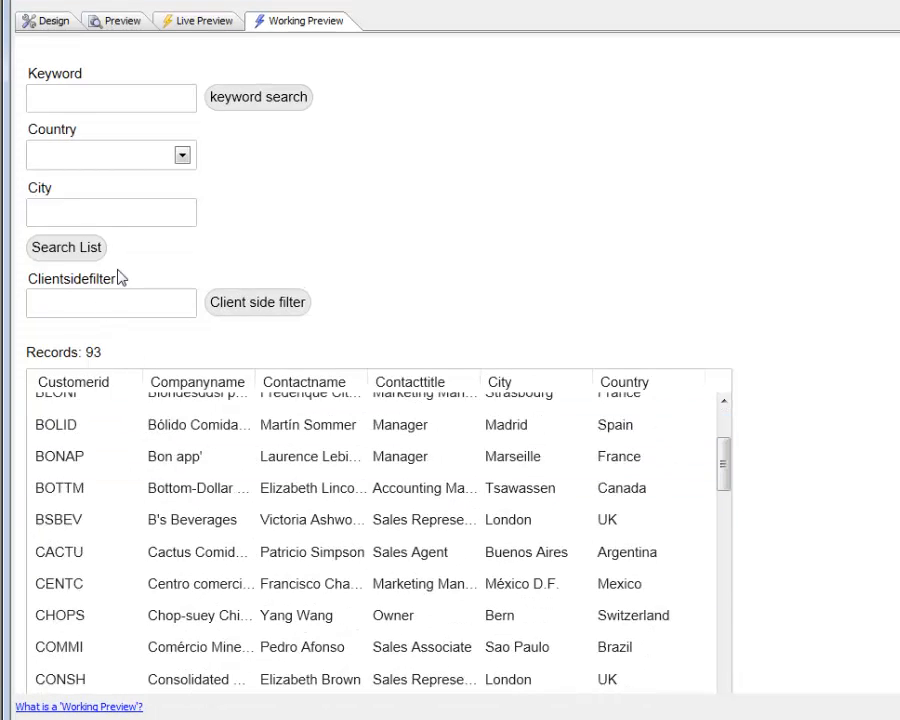
Enter 'lon' in the preview's Clientsidefilter box and run the Client side filter button
text(lon)
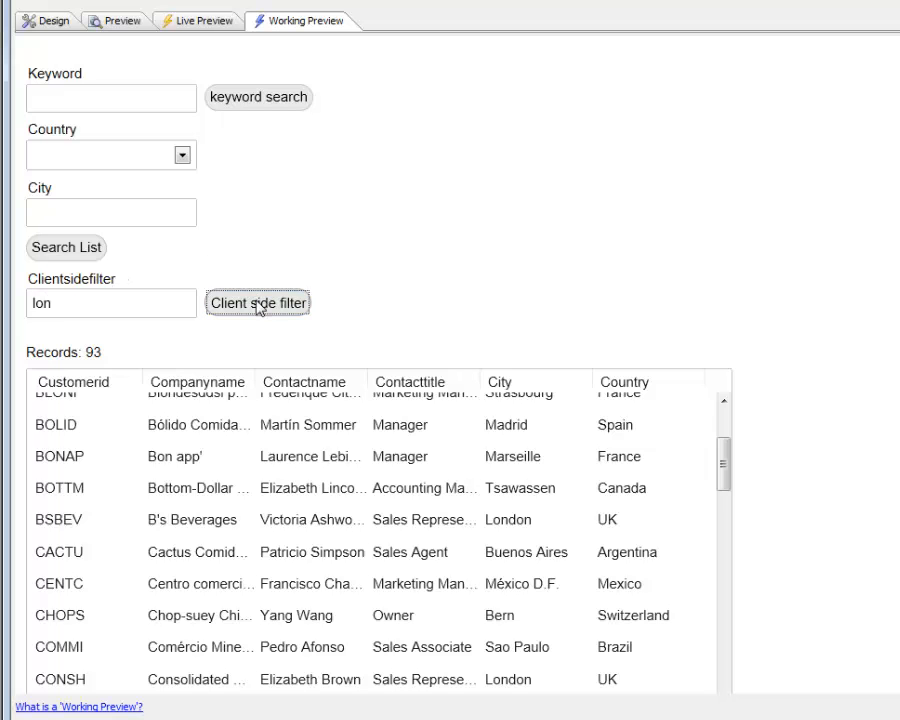
click(258, 302)
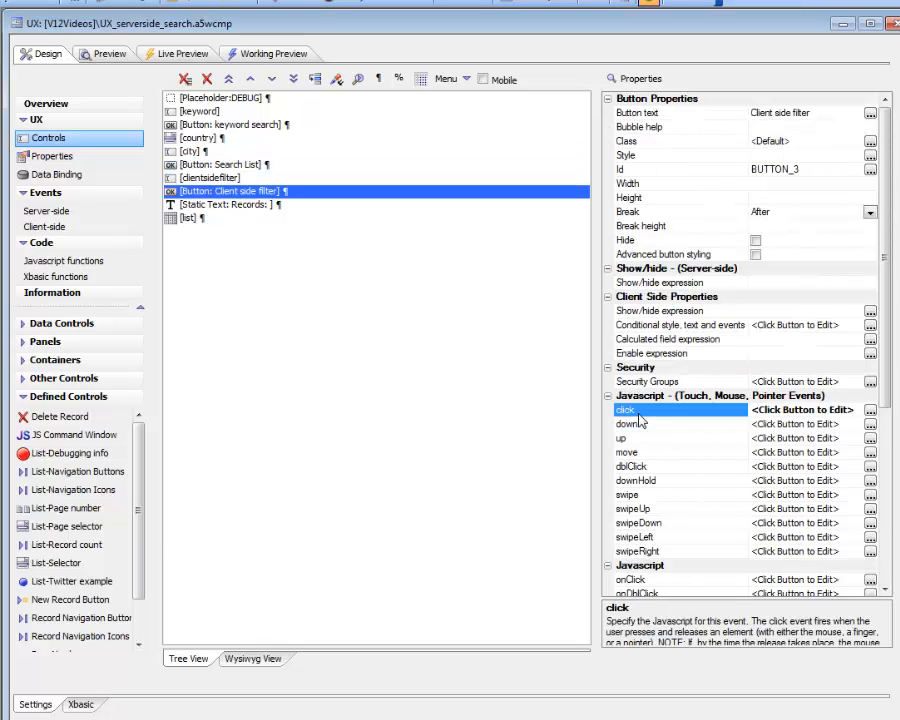
Browse the button's click event for UX Component actions, including List Control Actions
click(869, 410)
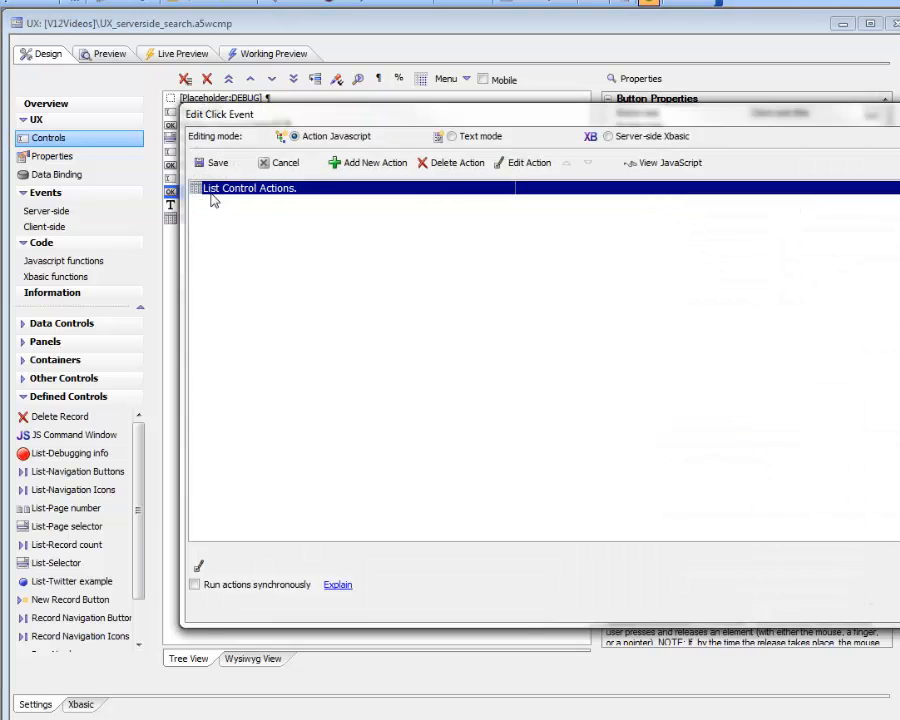
click(368, 164)
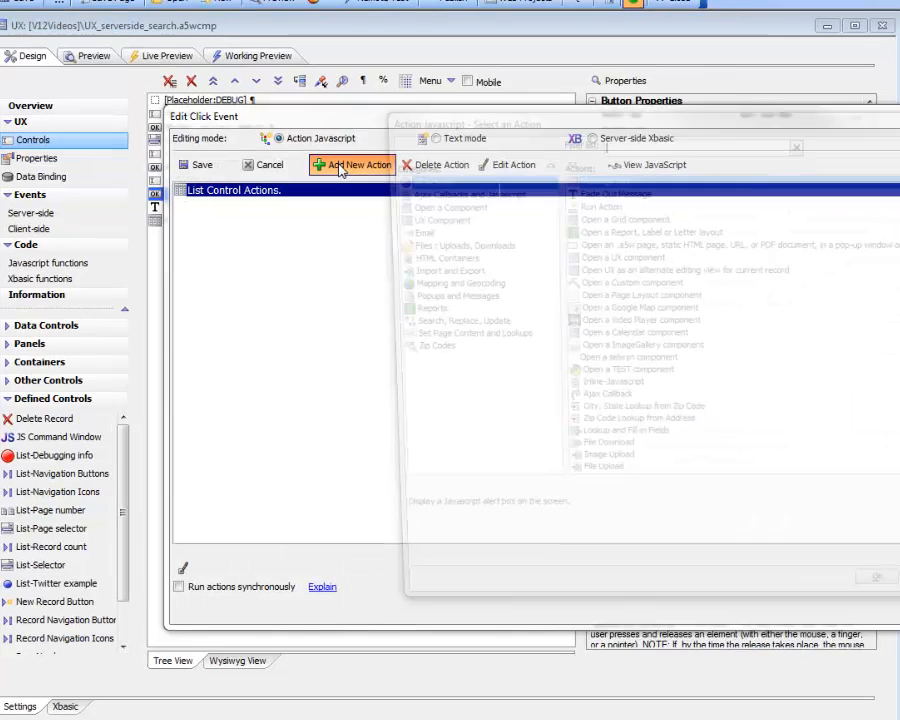
click(352, 165)
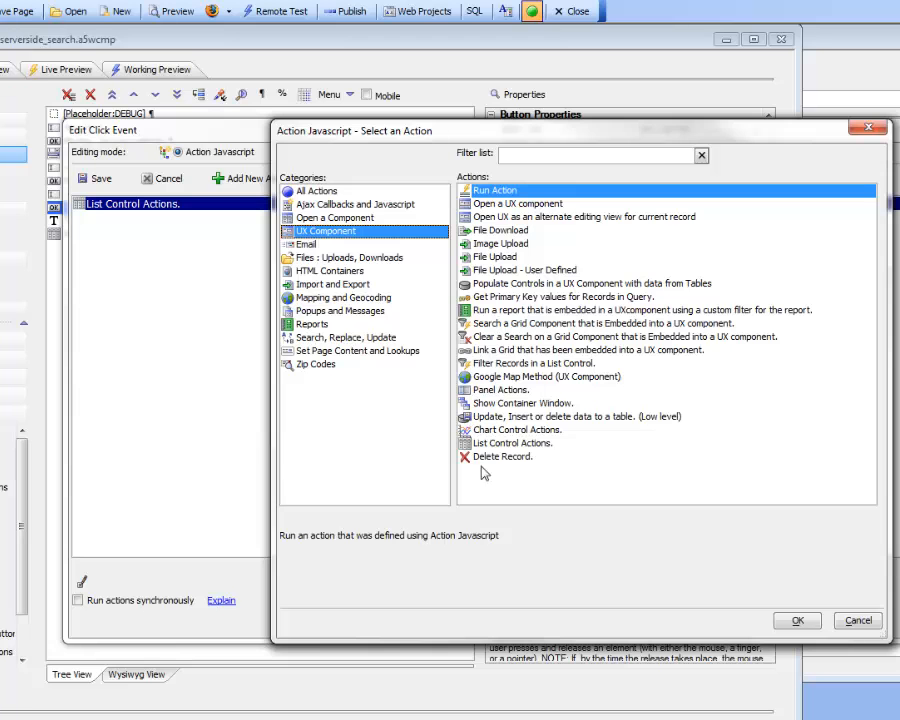
mouse_move(502, 455)
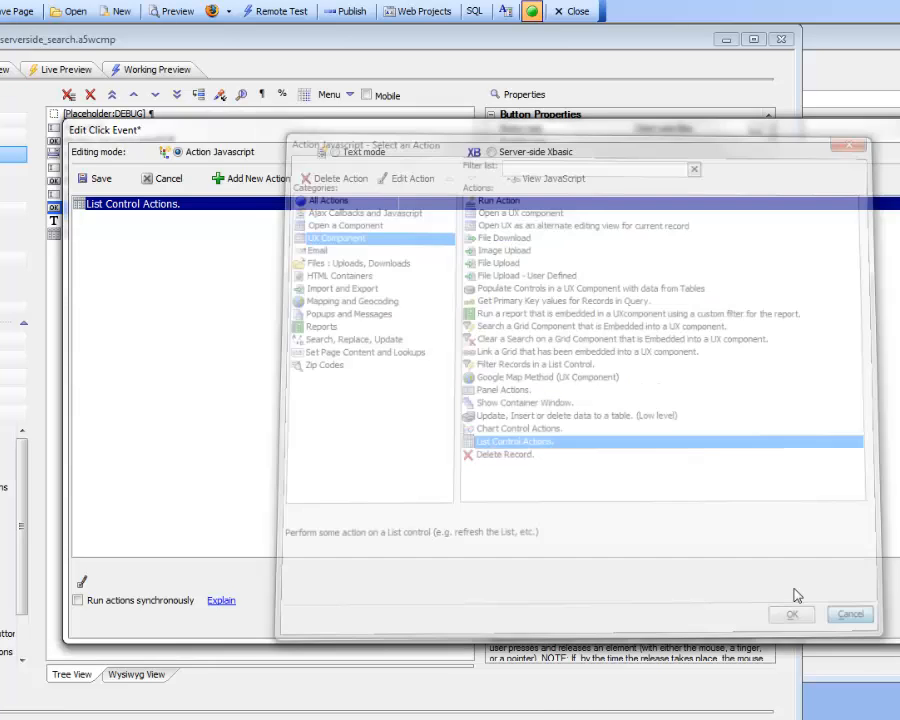
Verify the action is Filter List - Client-side on list, searching clientsidefilter, and confirm
click(791, 613)
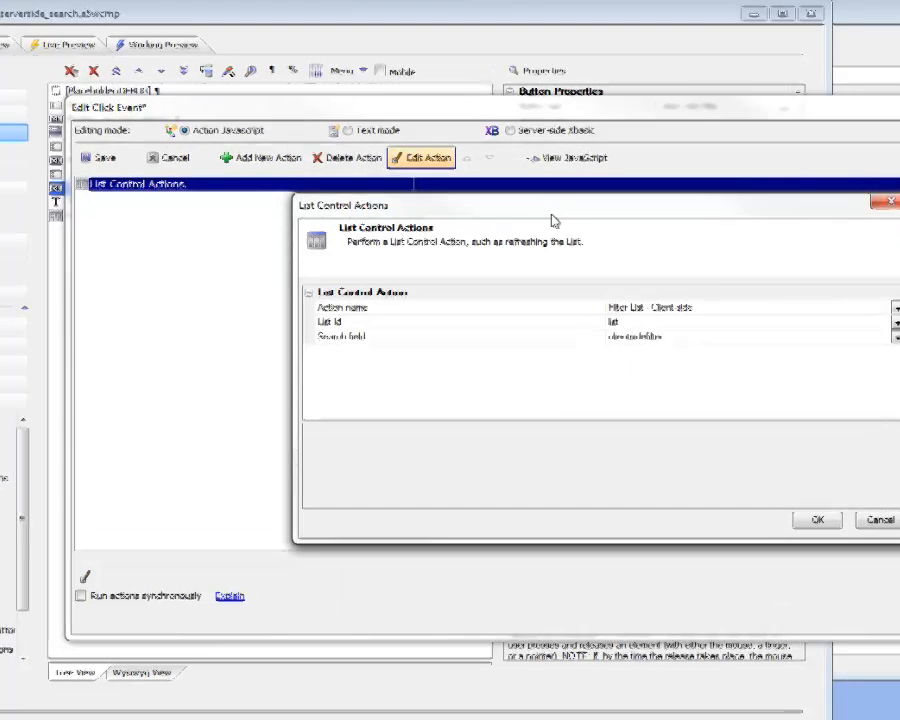
click(831, 234)
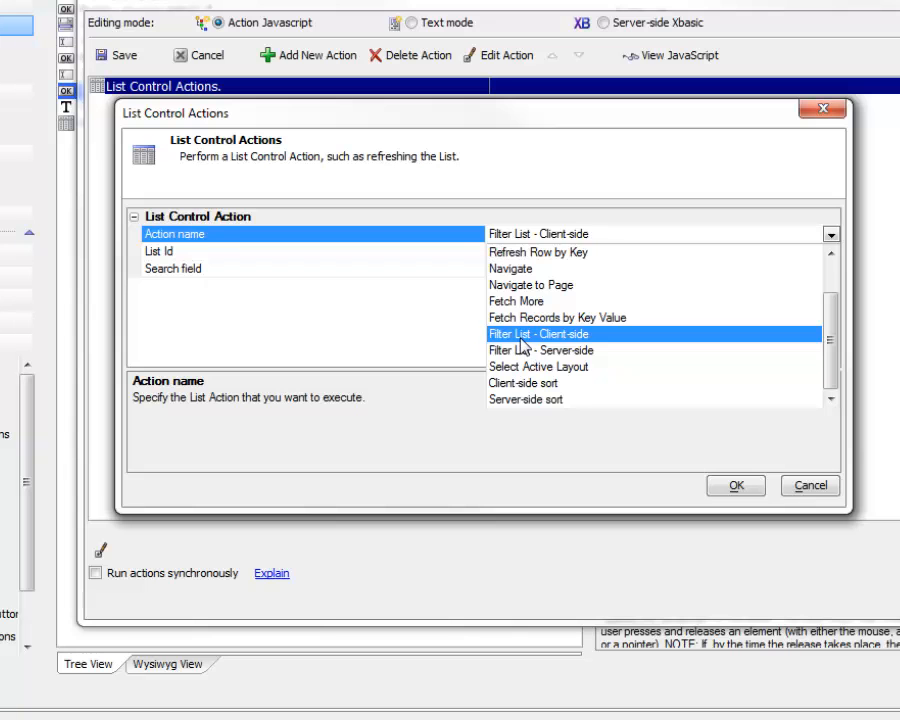
click(538, 334)
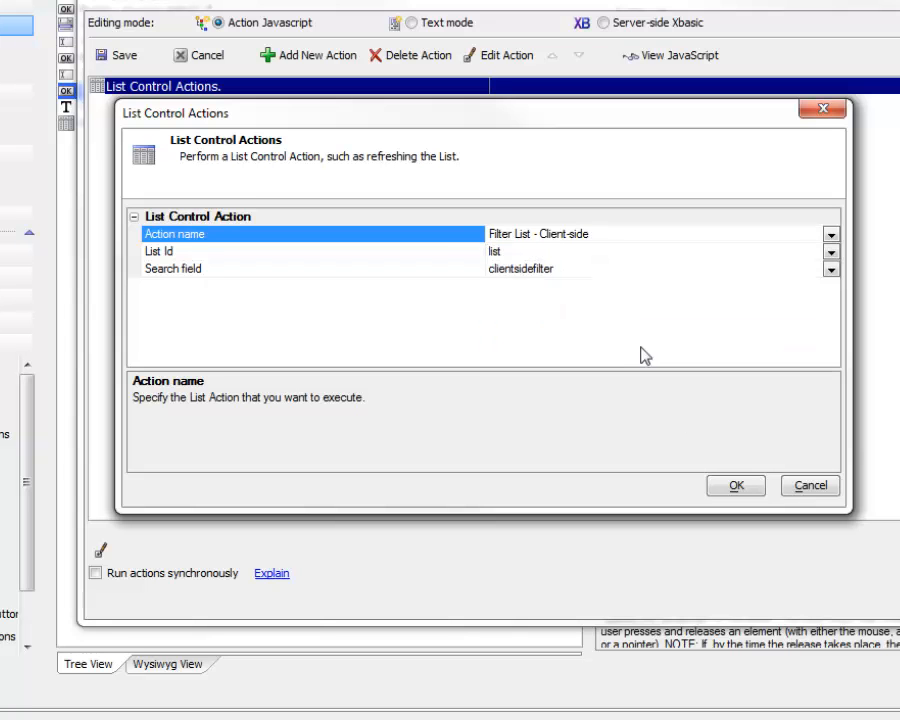
mouse_move(450, 256)
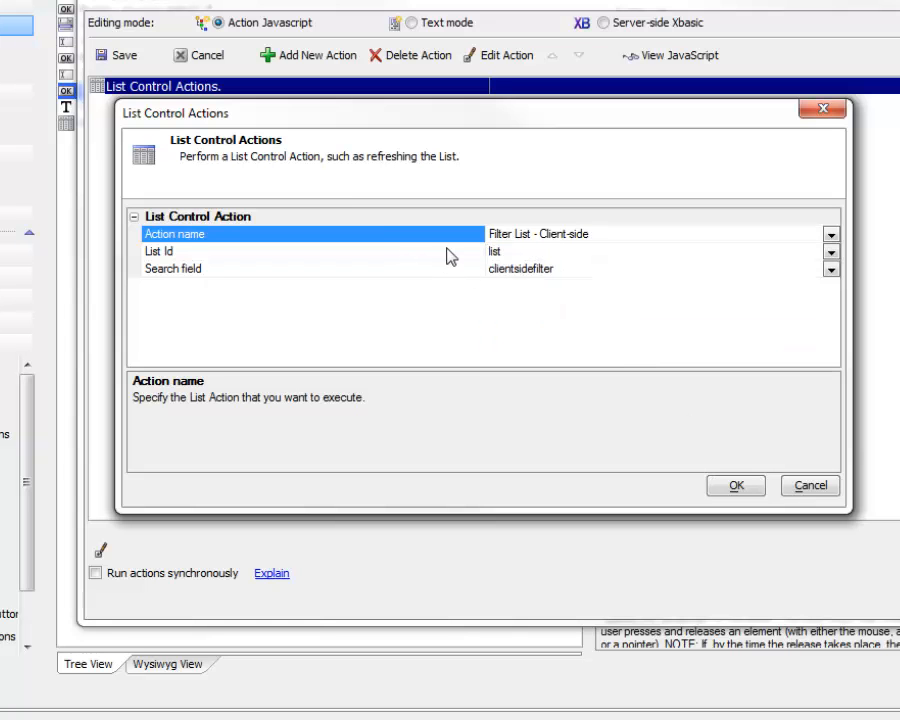
mouse_move(510, 260)
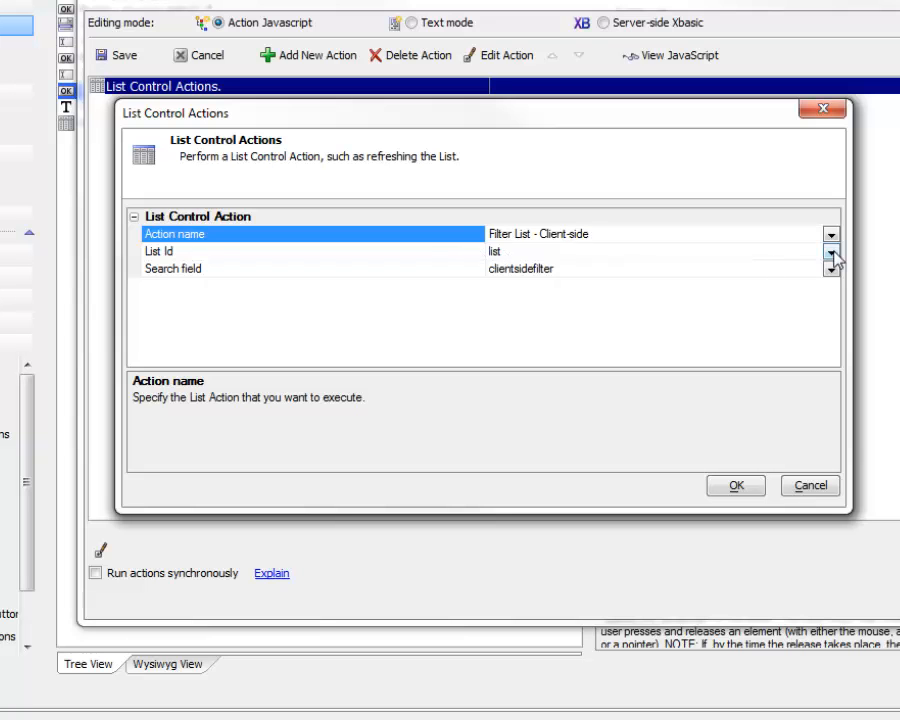
click(300, 251)
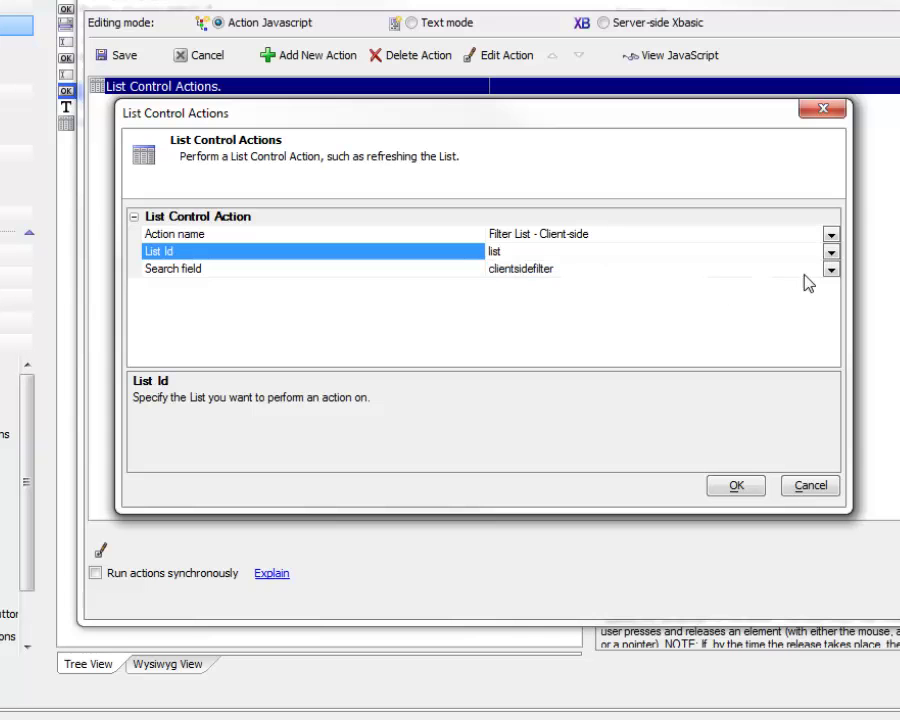
mouse_move(593, 291)
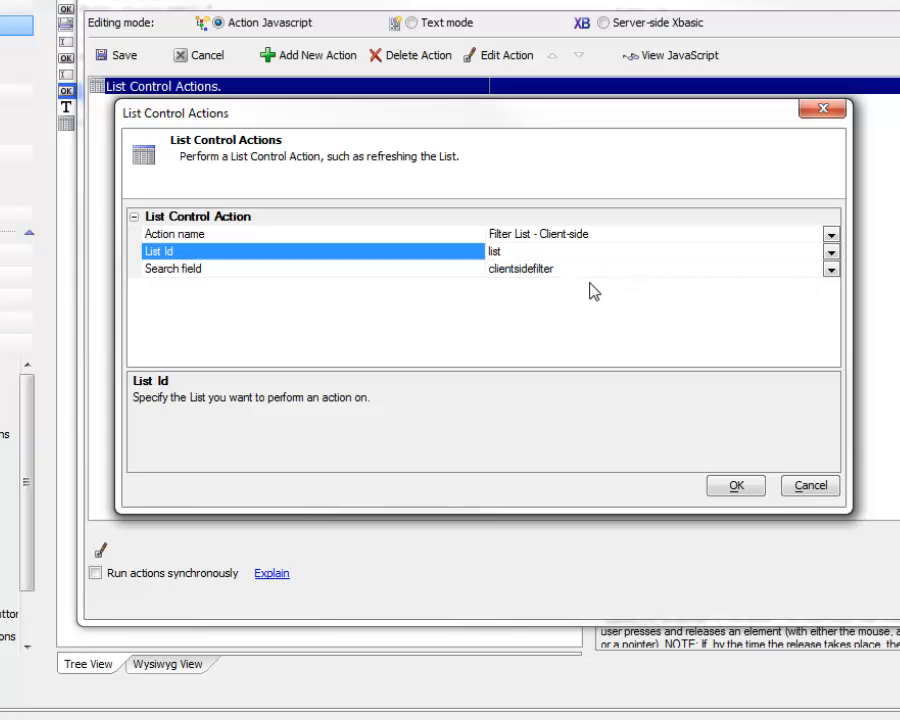
mouse_move(513, 278)
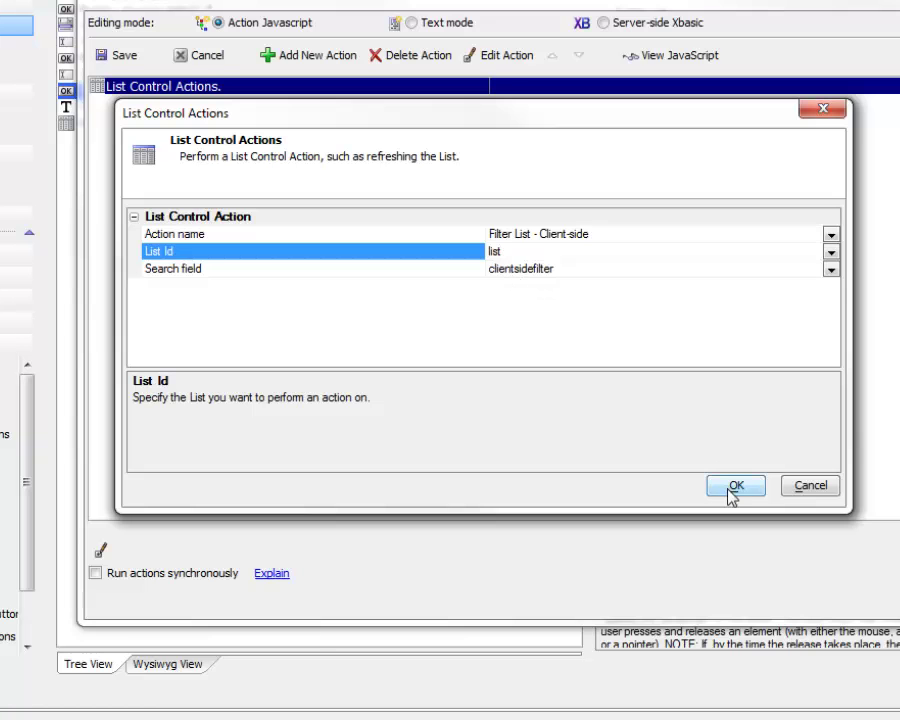
click(735, 485)
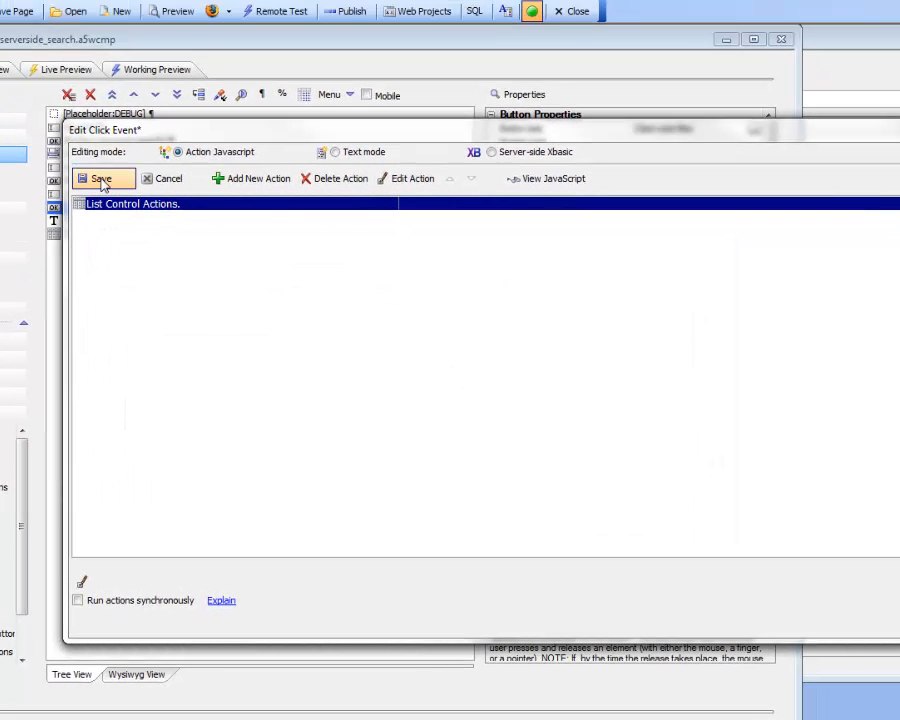
mouse_move(100, 178)
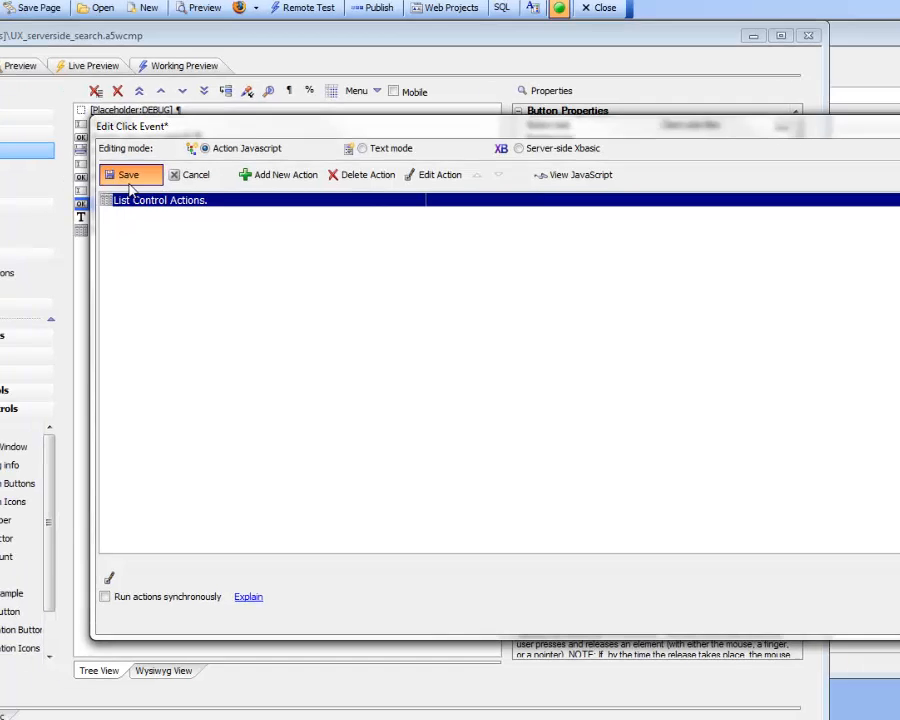
Save the click event with its client-side filter action
click(128, 174)
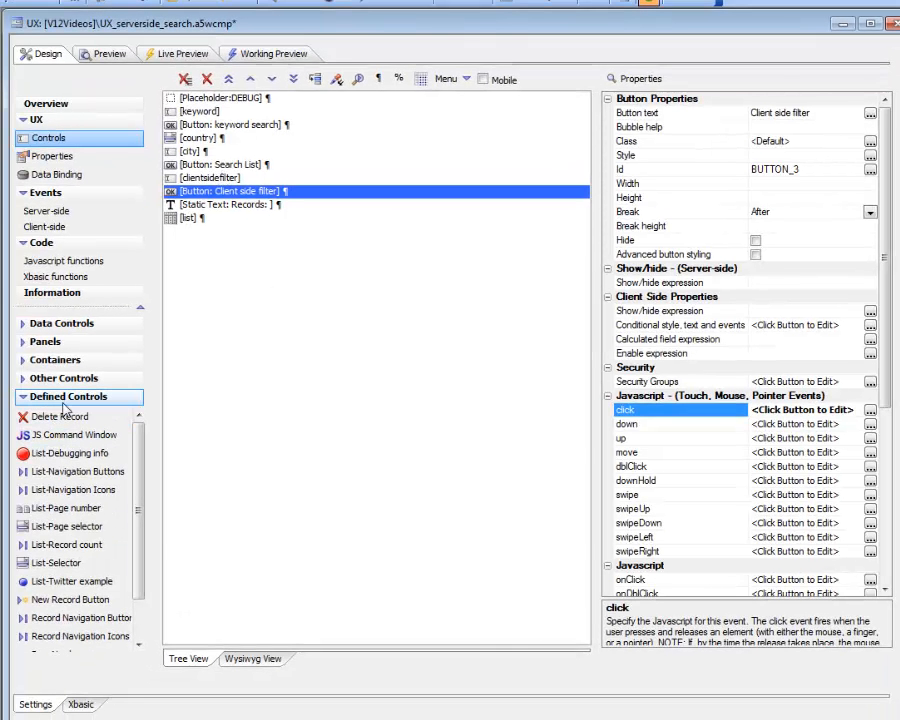
mouse_move(80, 636)
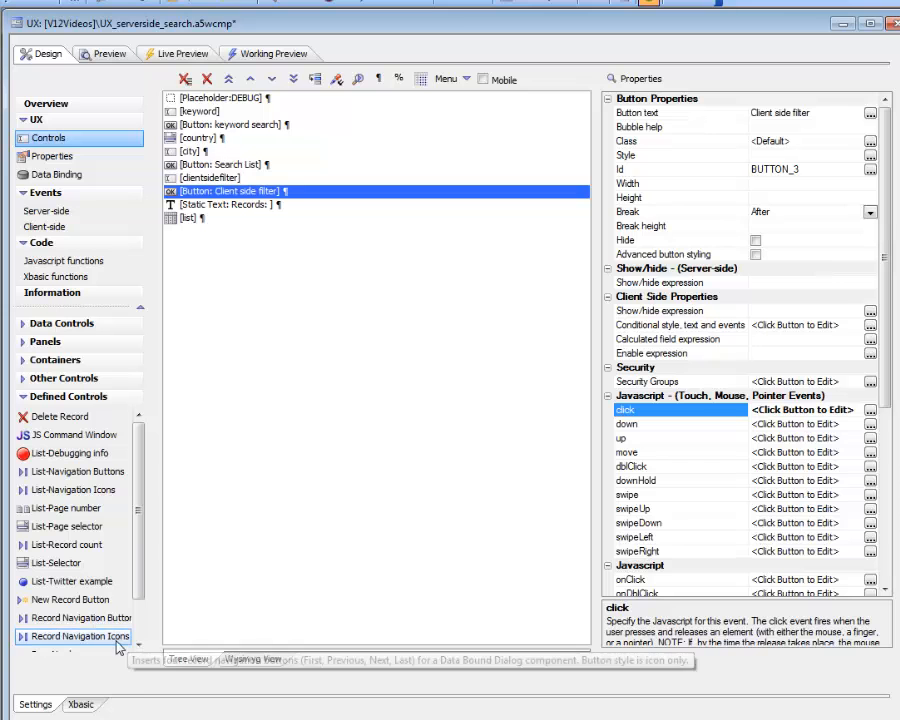
mouse_move(65, 544)
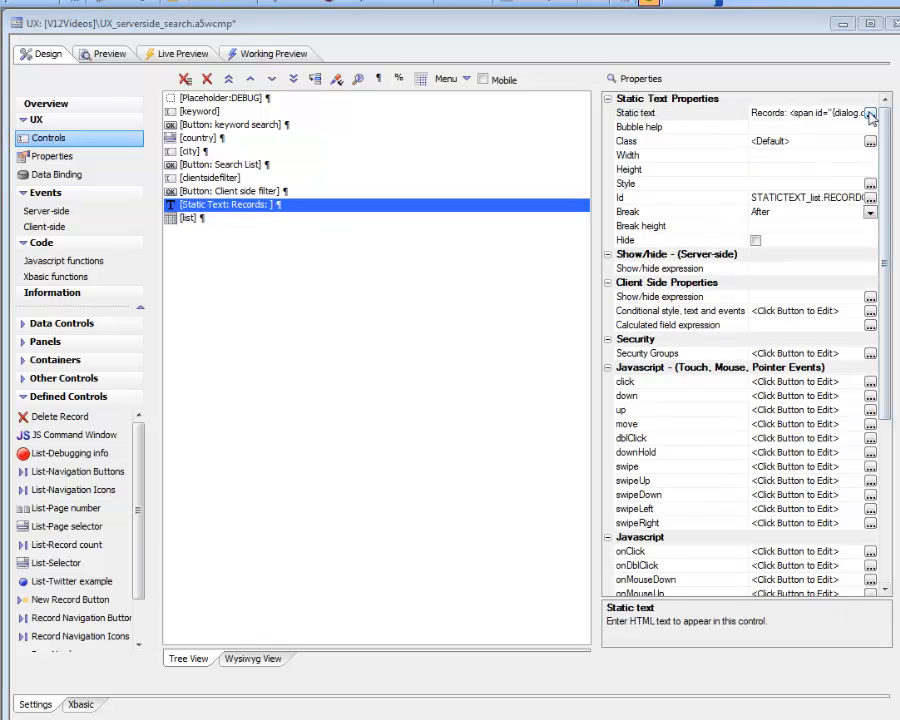
Inspect the Records label's RECORDCOUNT span id in the HTML Editor, then close and save
click(871, 117)
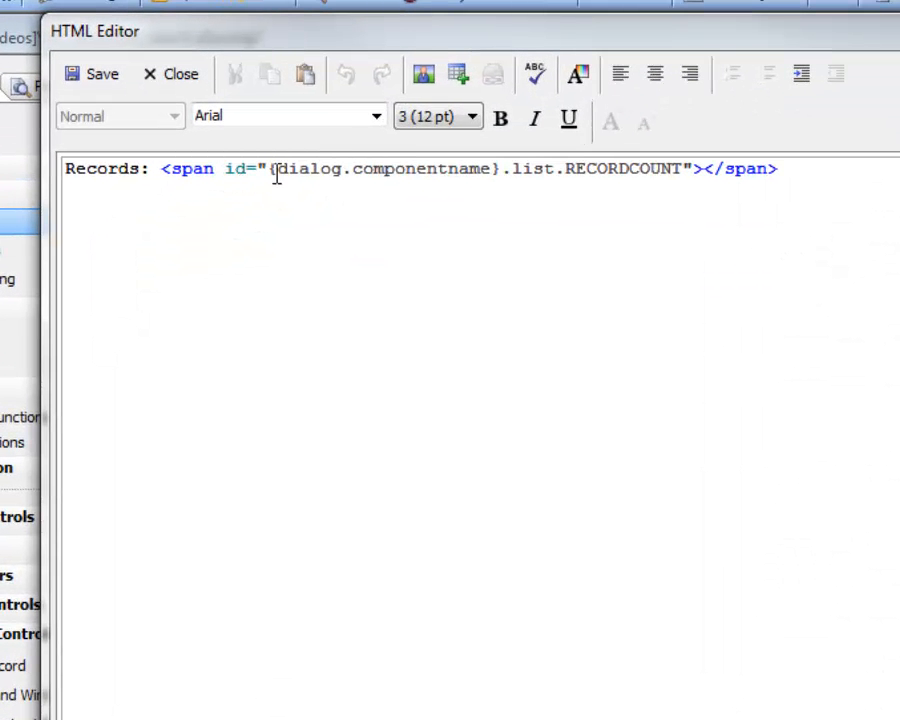
drag(278, 168, 680, 168)
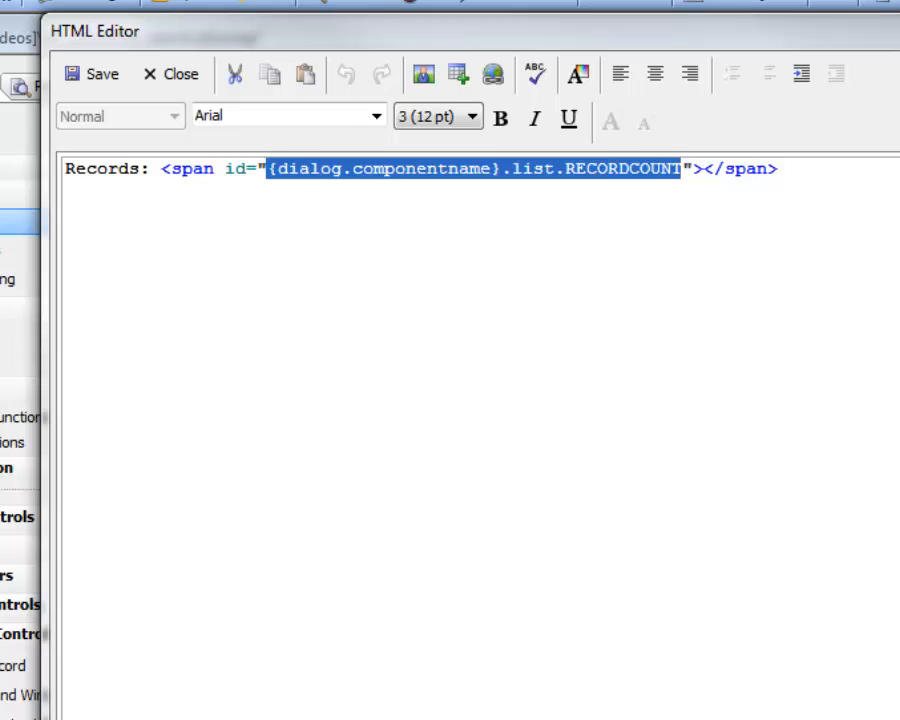
click(170, 74)
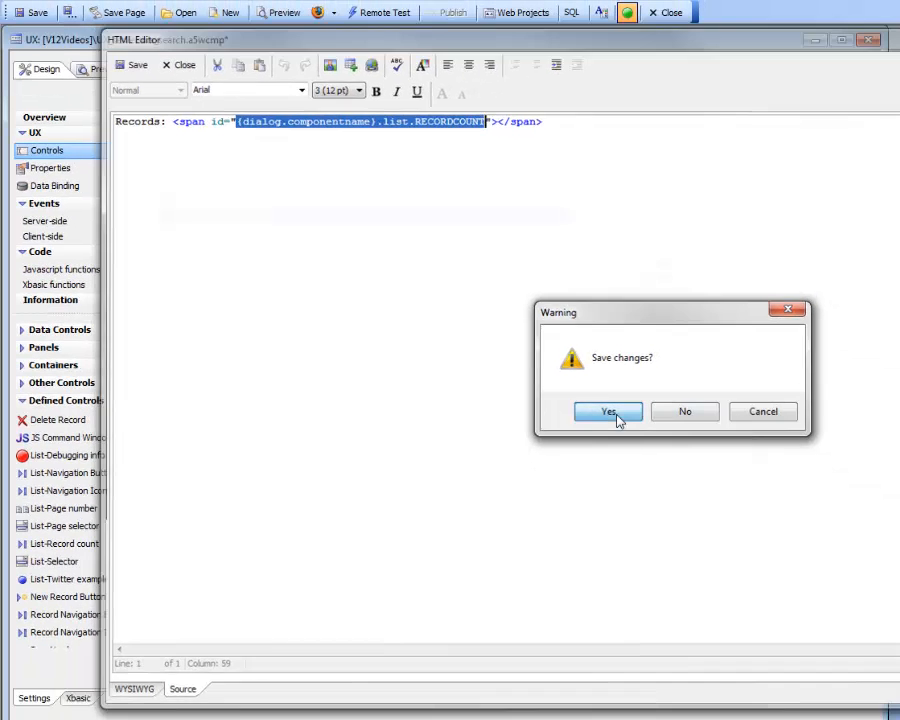
click(608, 411)
text(m)
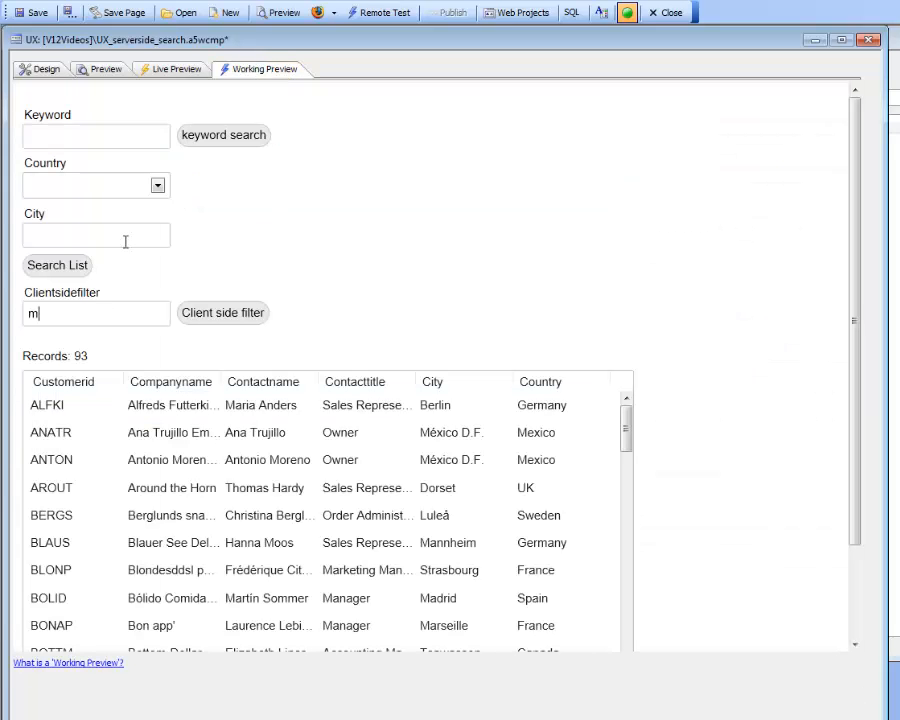
Filter the preview by 'mad', narrowing it to 3 Madrid records
text(ad)
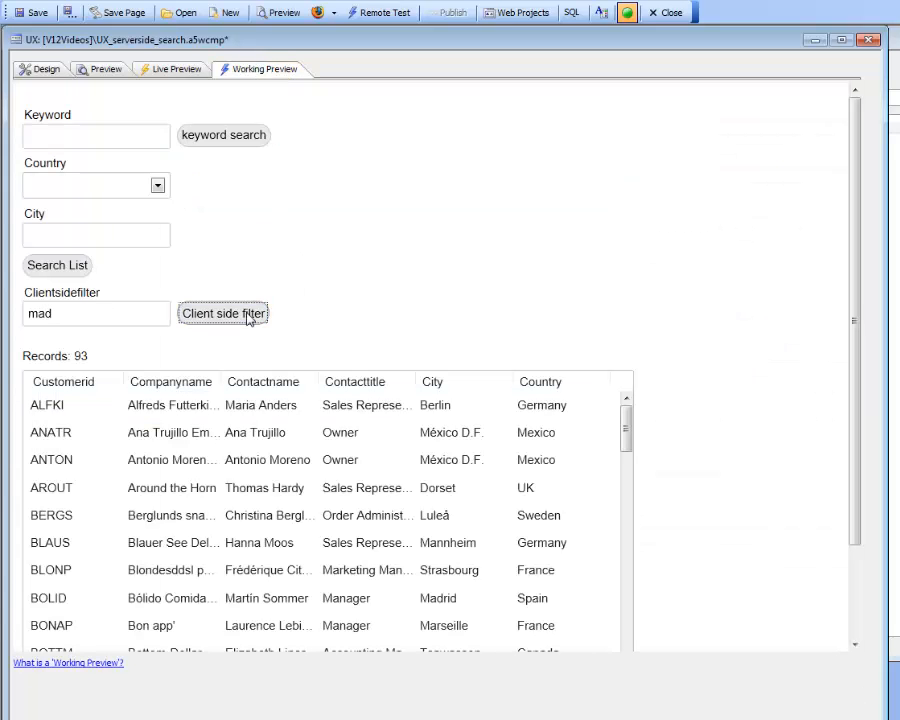
click(223, 313)
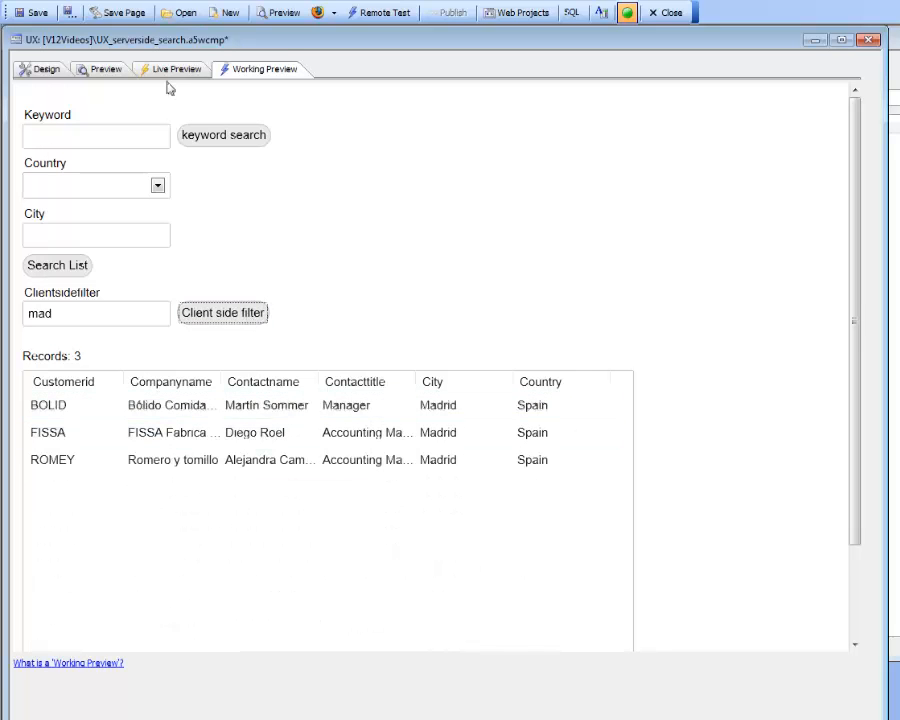
click(47, 69)
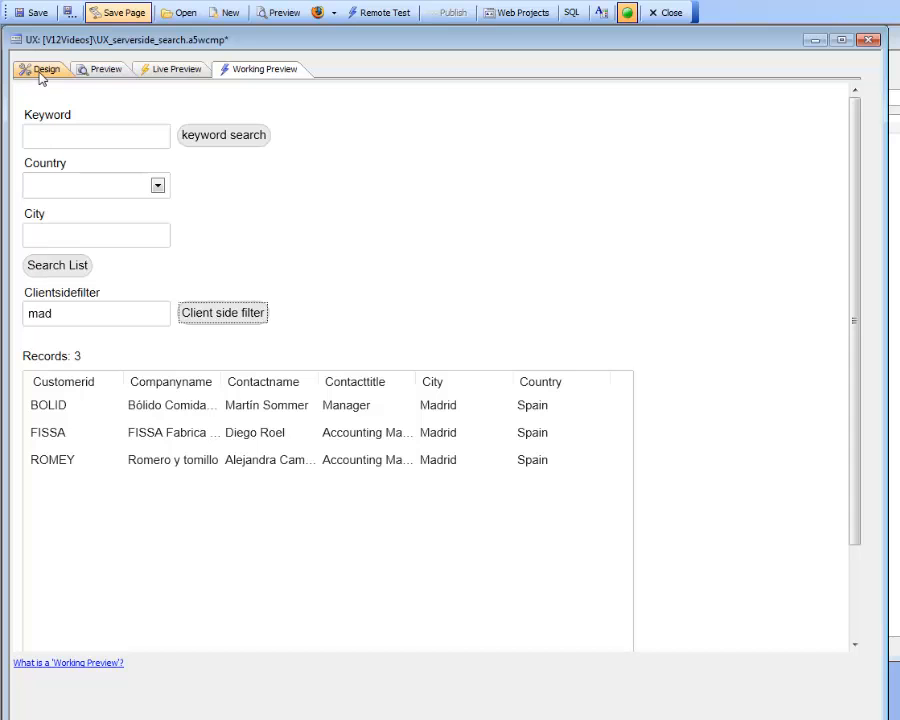
Back in design, review the list's afterClientSideFilter event and its rowCount parameter
click(47, 68)
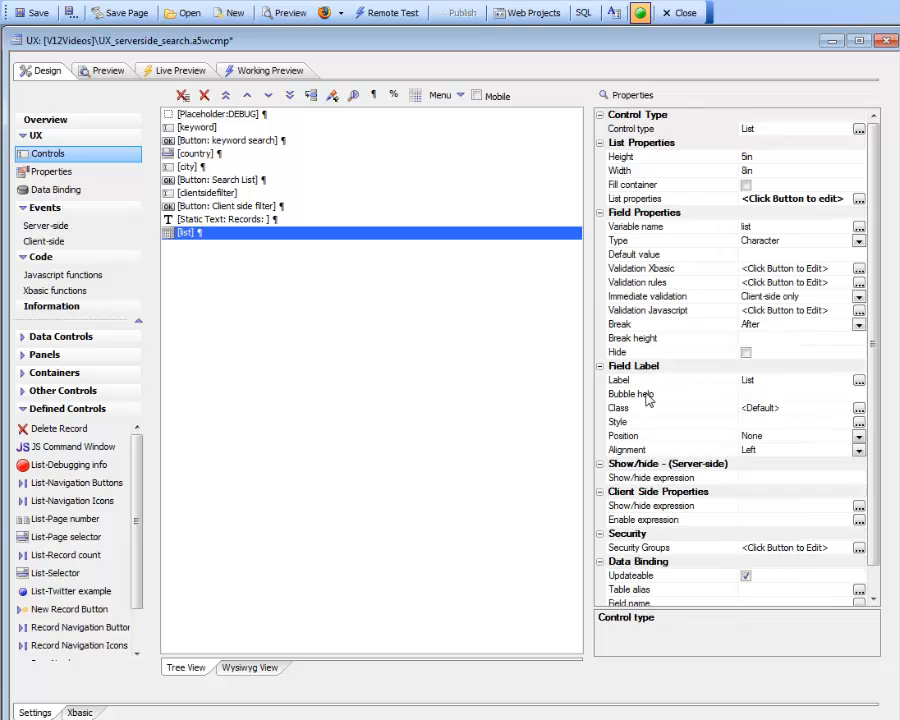
click(858, 198)
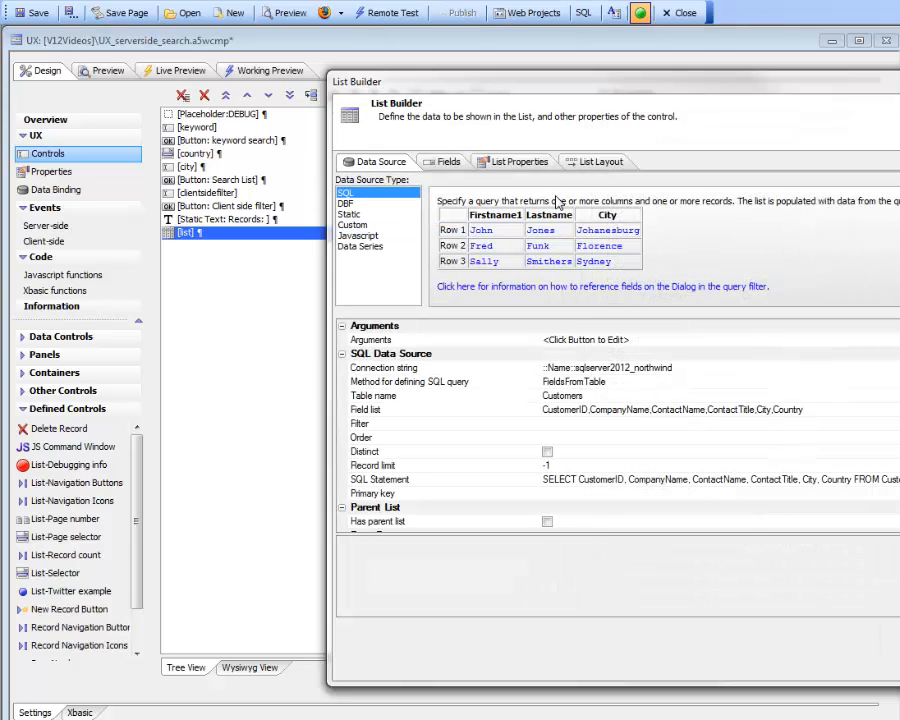
click(518, 161)
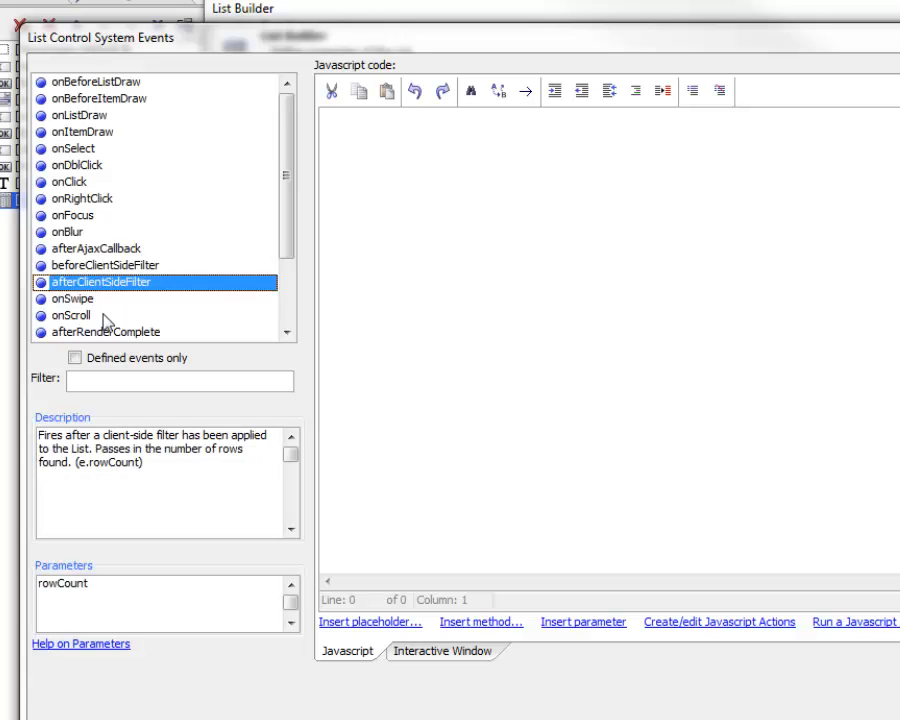
mouse_move(92, 294)
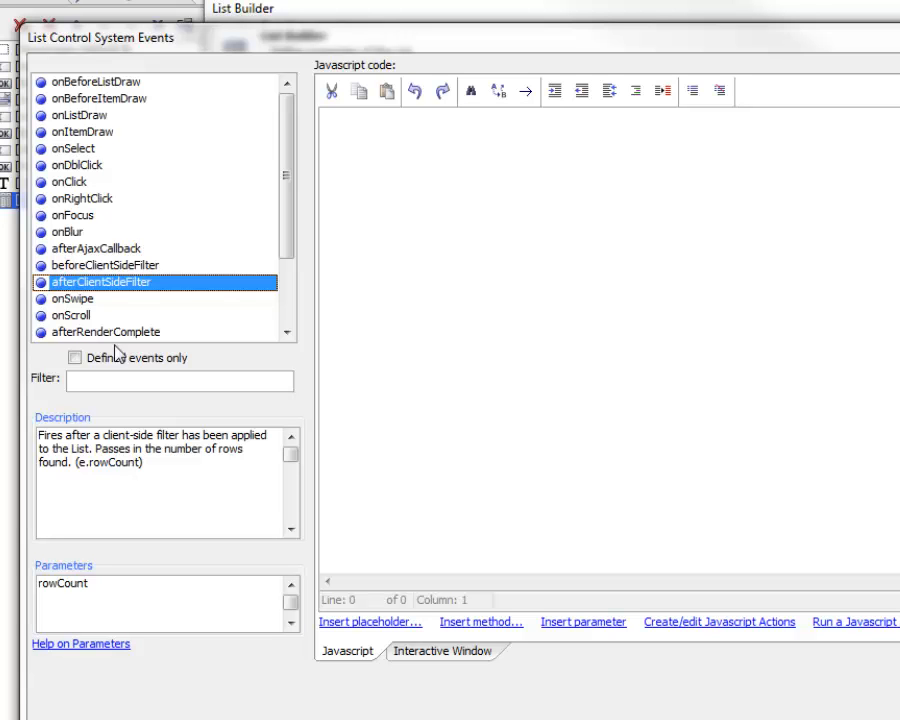
mouse_move(95, 245)
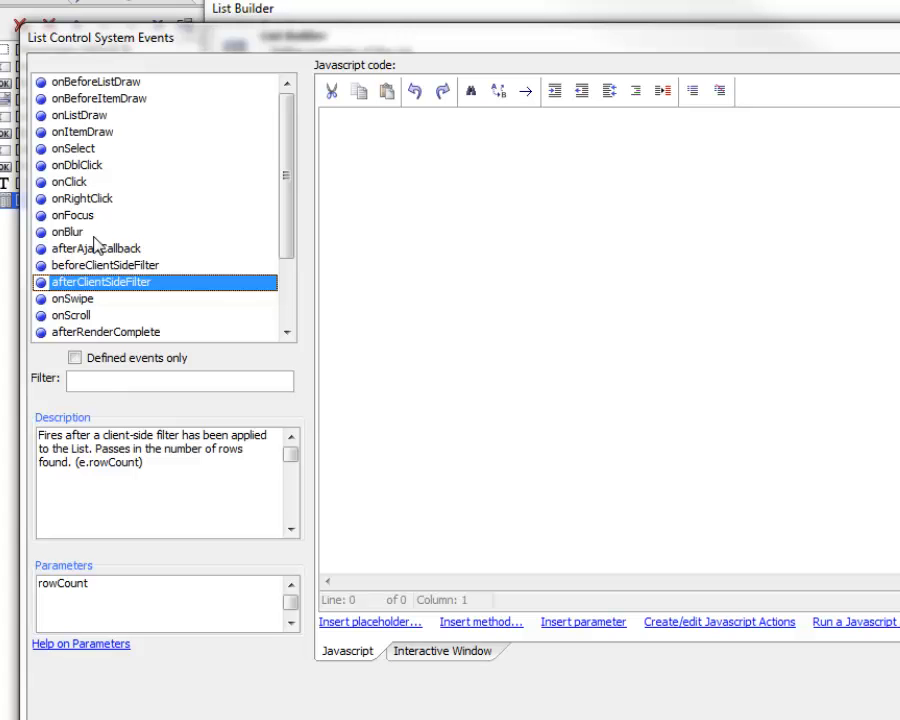
mouse_move(98, 245)
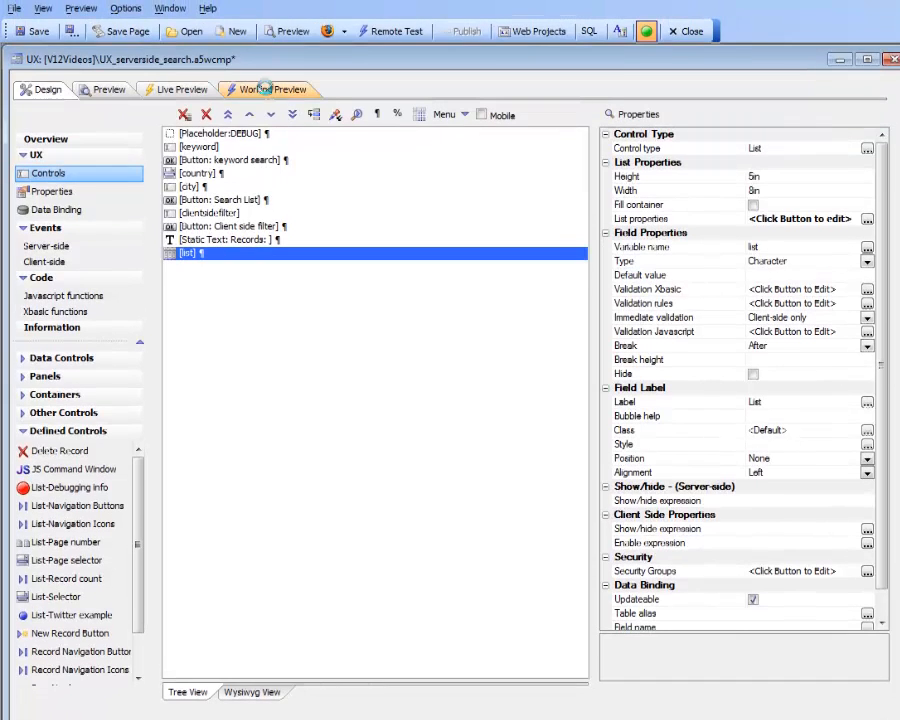
Run the Working Preview showing all 93 records unfiltered
click(270, 89)
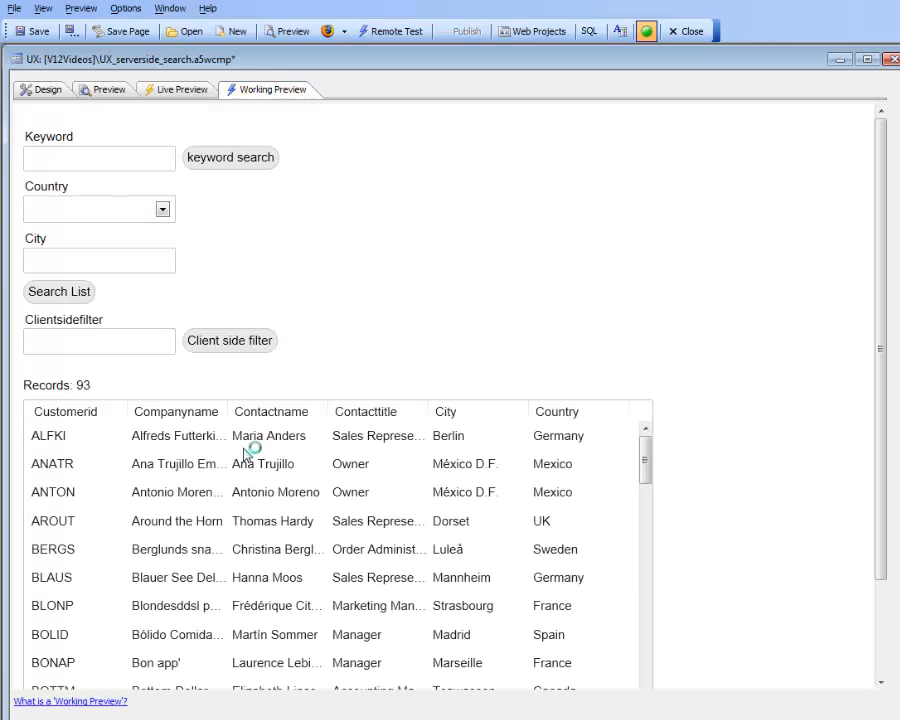
mouse_move(118, 362)
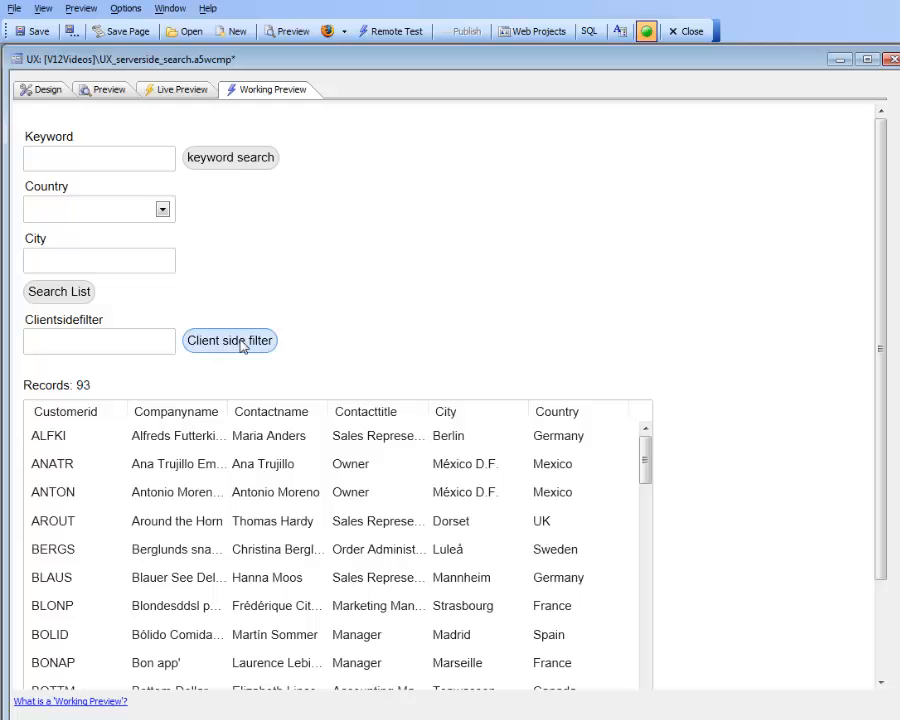
mouse_move(88, 340)
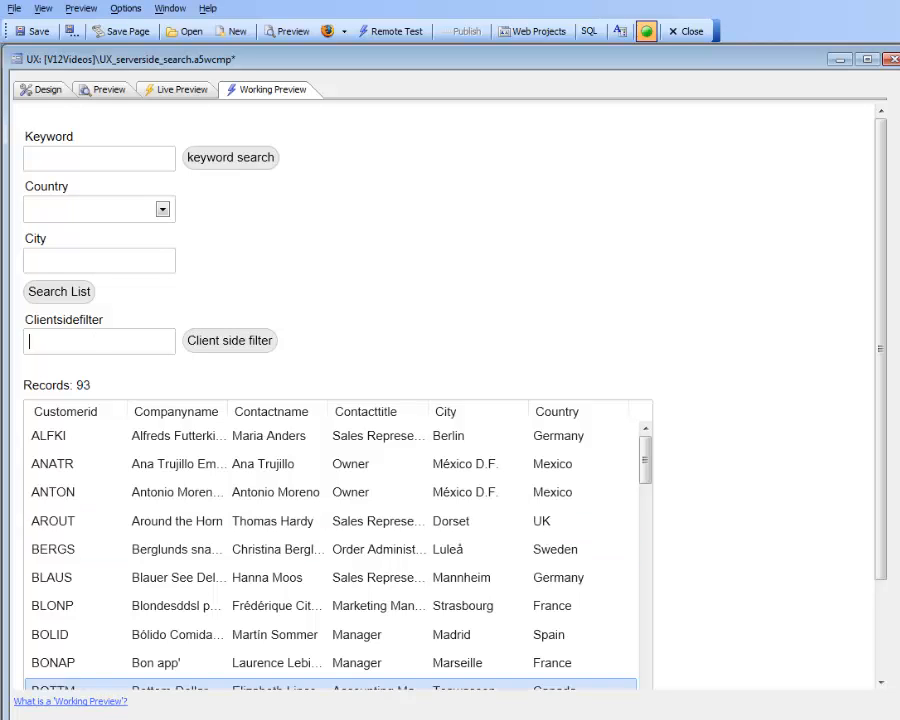
Return to the Design tab to edit the clientsidefilter box's onKeyUp event
click(44, 89)
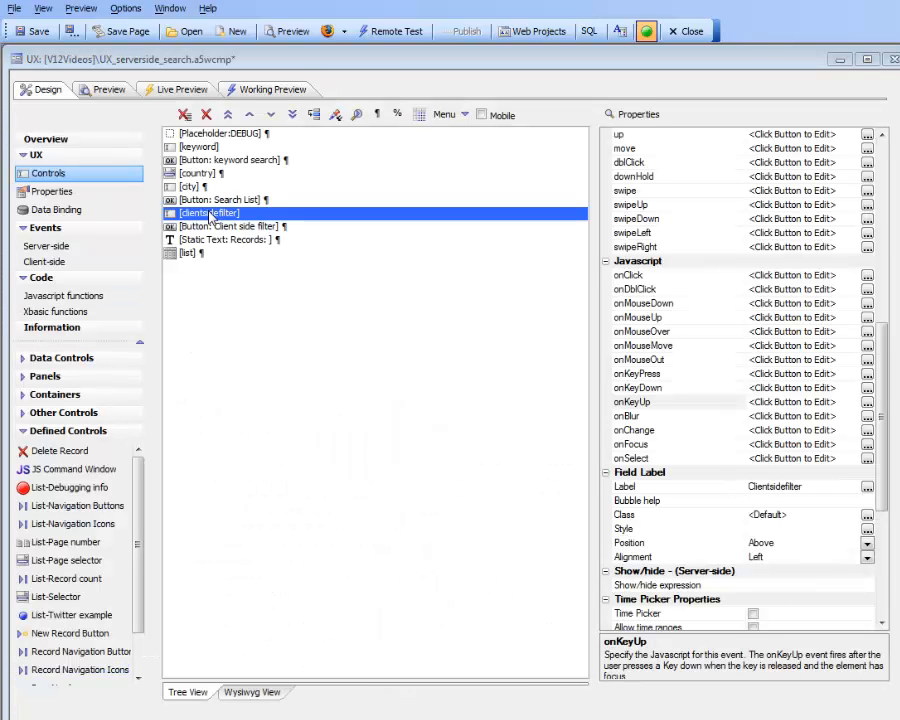
mouse_move(744, 411)
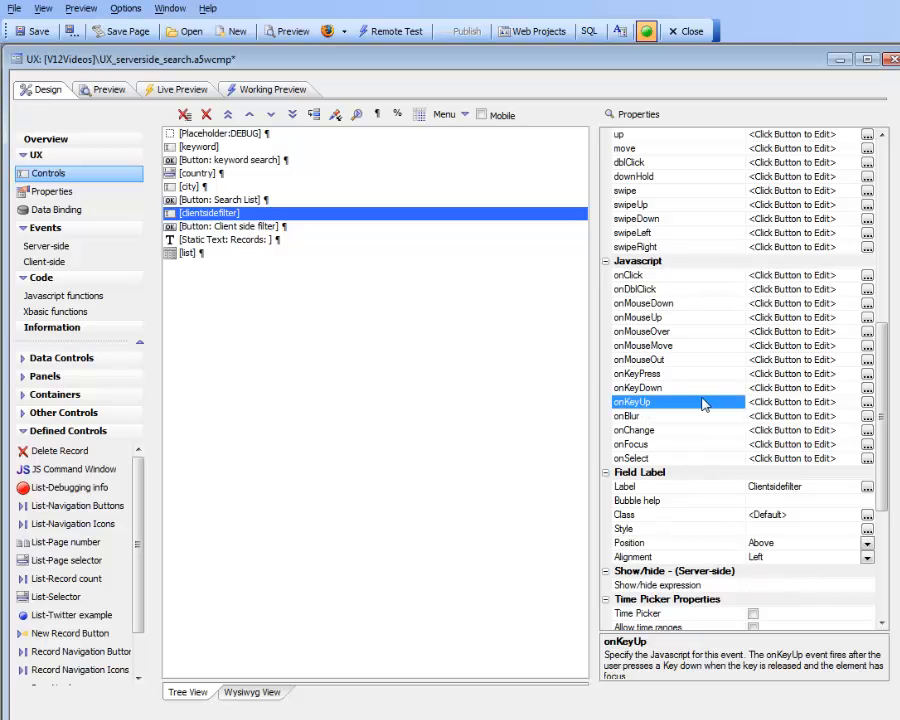
Add a UX Component List Control Actions action to the filter box's onKeyUp event
click(867, 402)
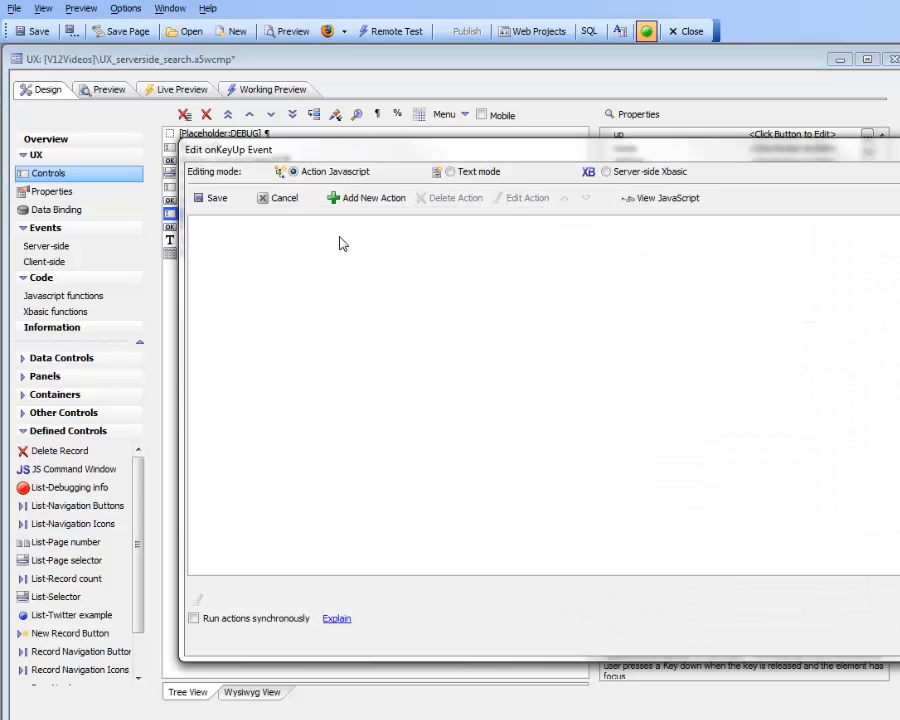
click(372, 197)
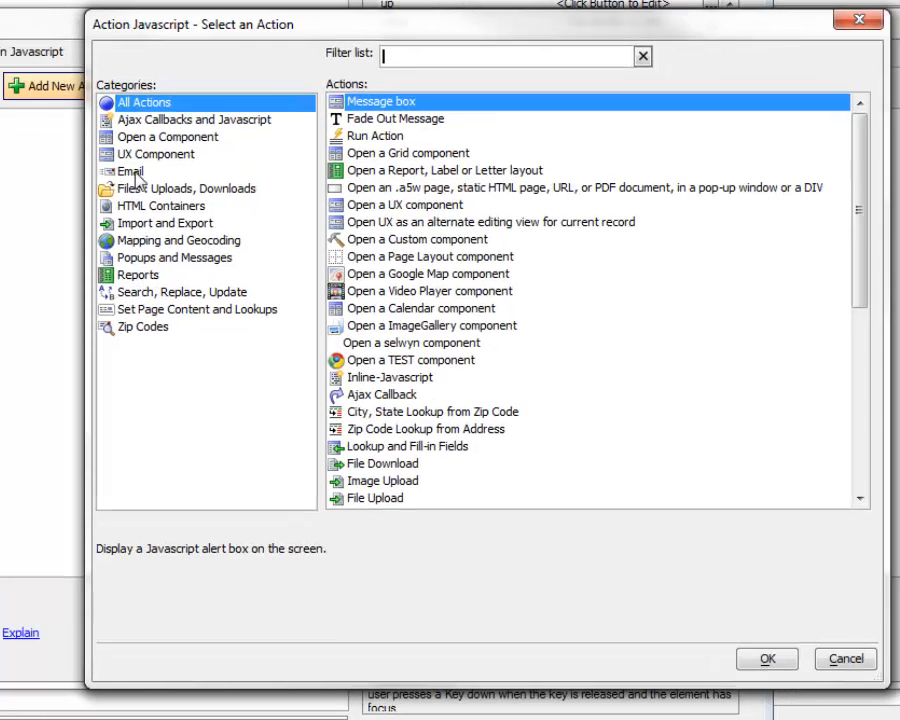
click(157, 154)
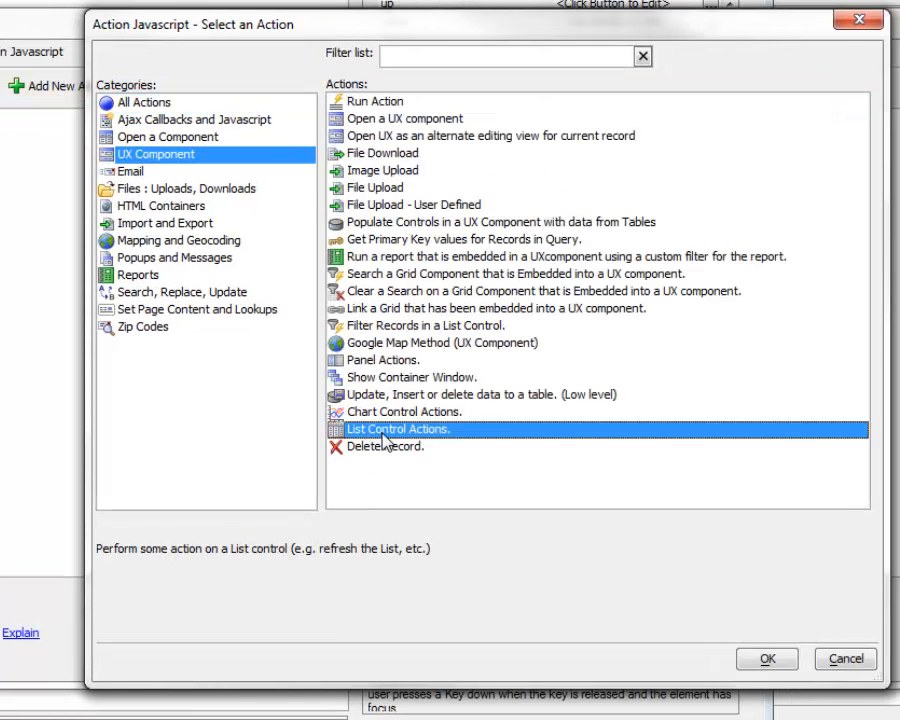
click(767, 658)
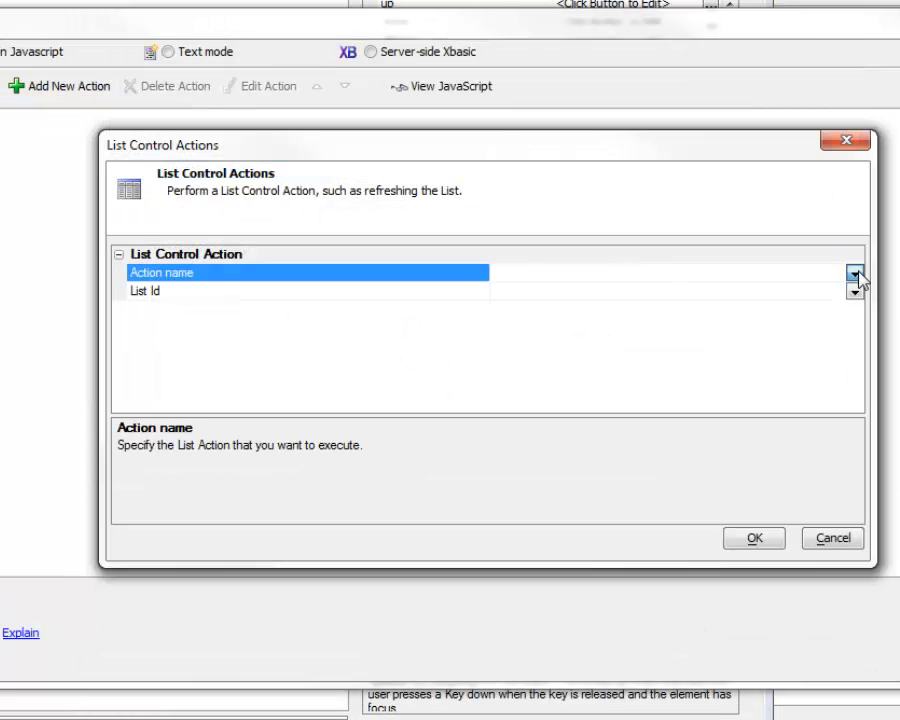
Set it to Filter List - Client-side on list, searching clientsidefilter, then save
click(854, 273)
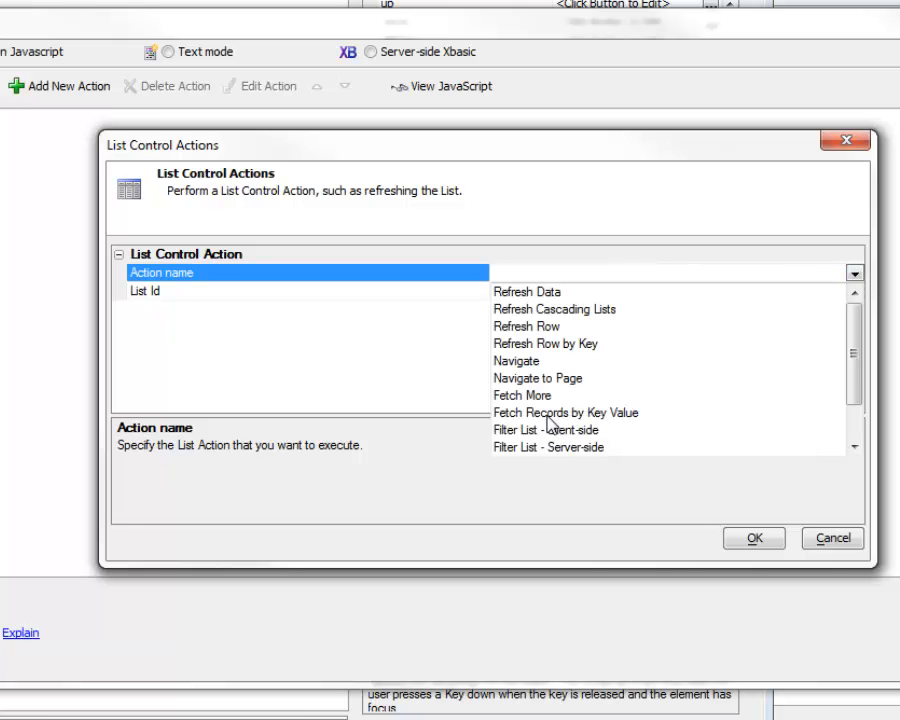
click(548, 430)
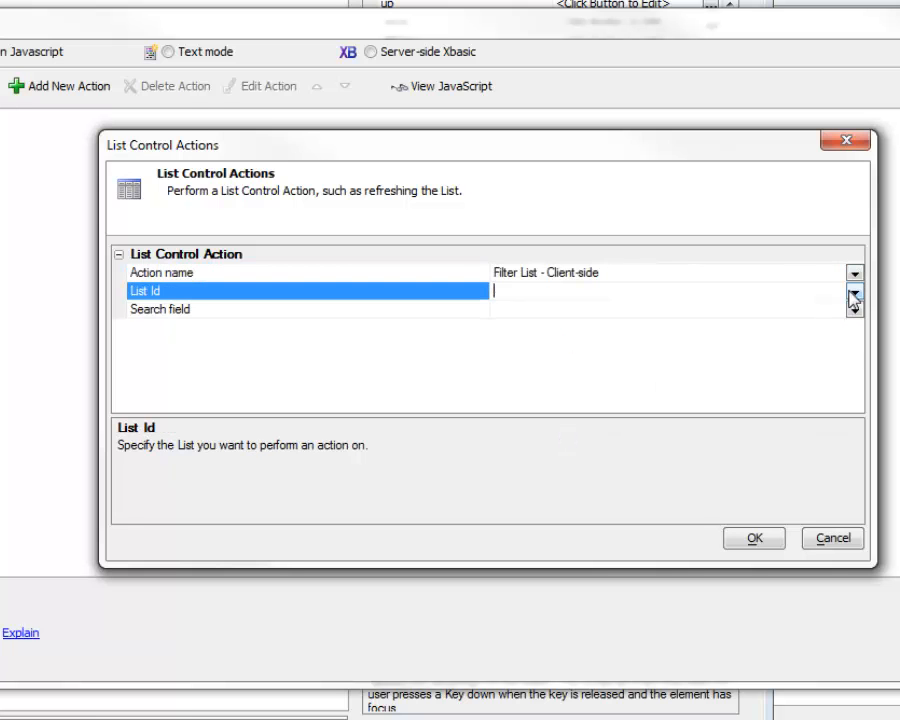
text(list)
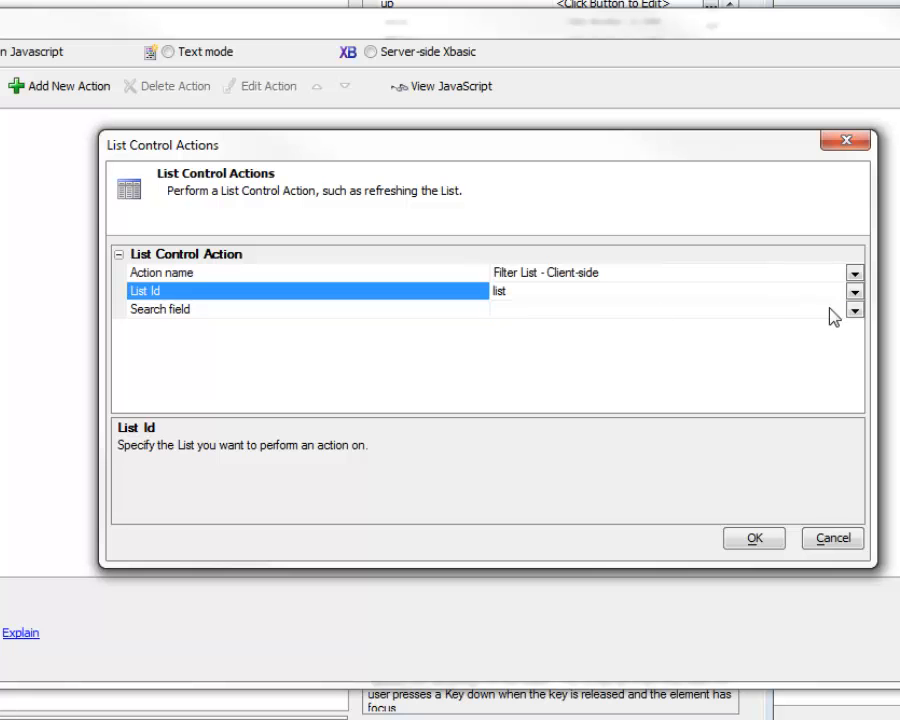
click(854, 310)
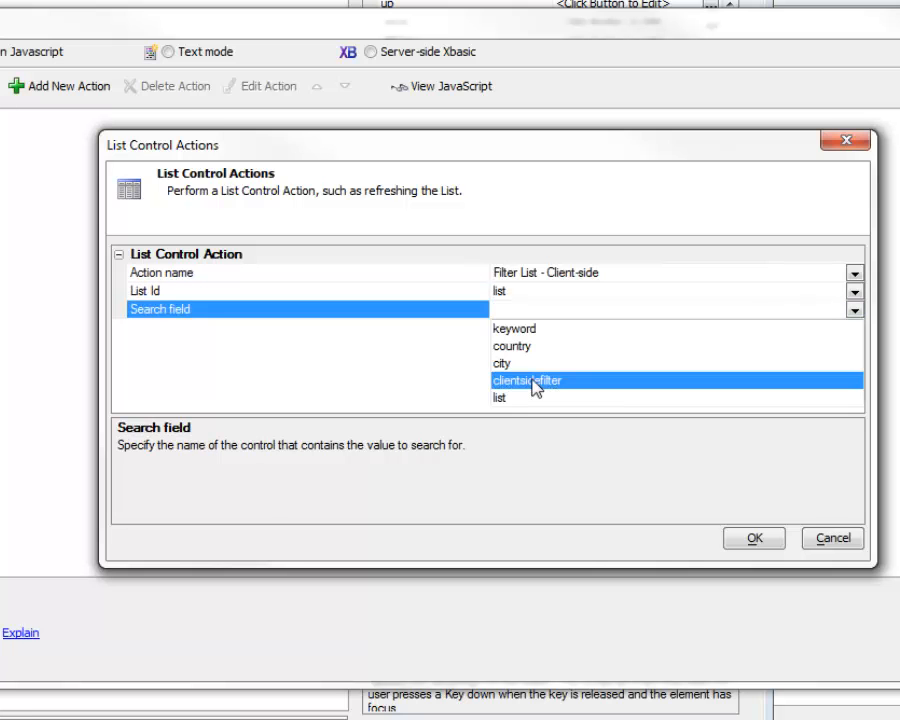
click(527, 381)
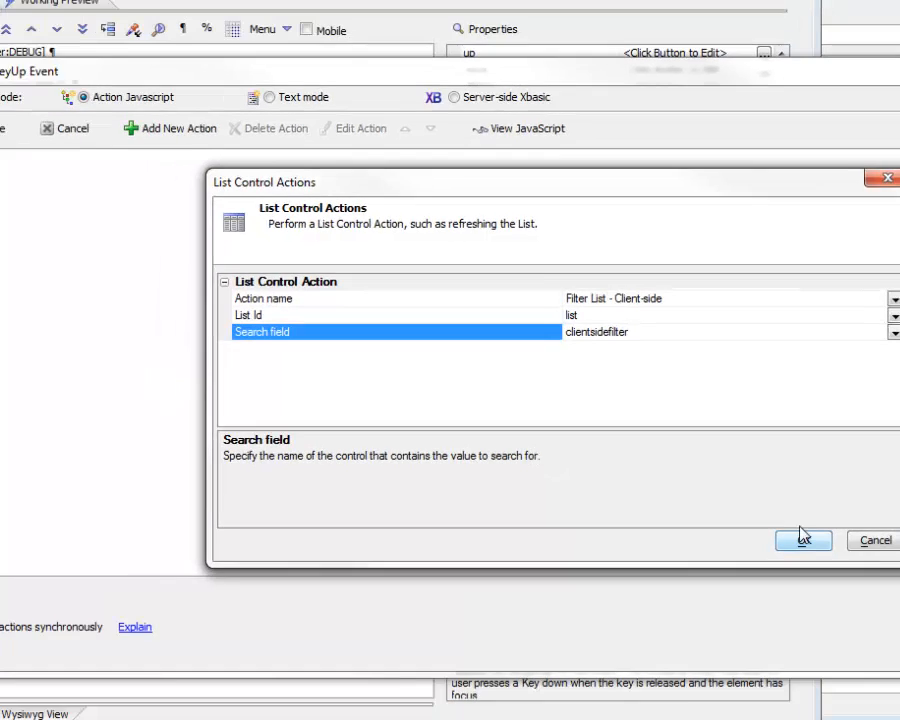
click(802, 540)
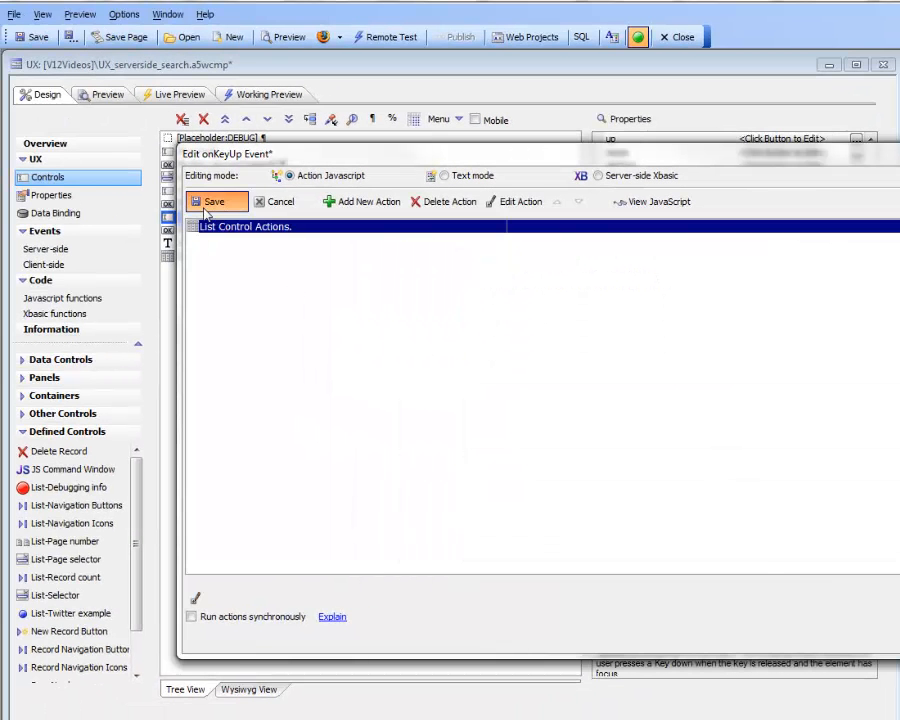
click(214, 201)
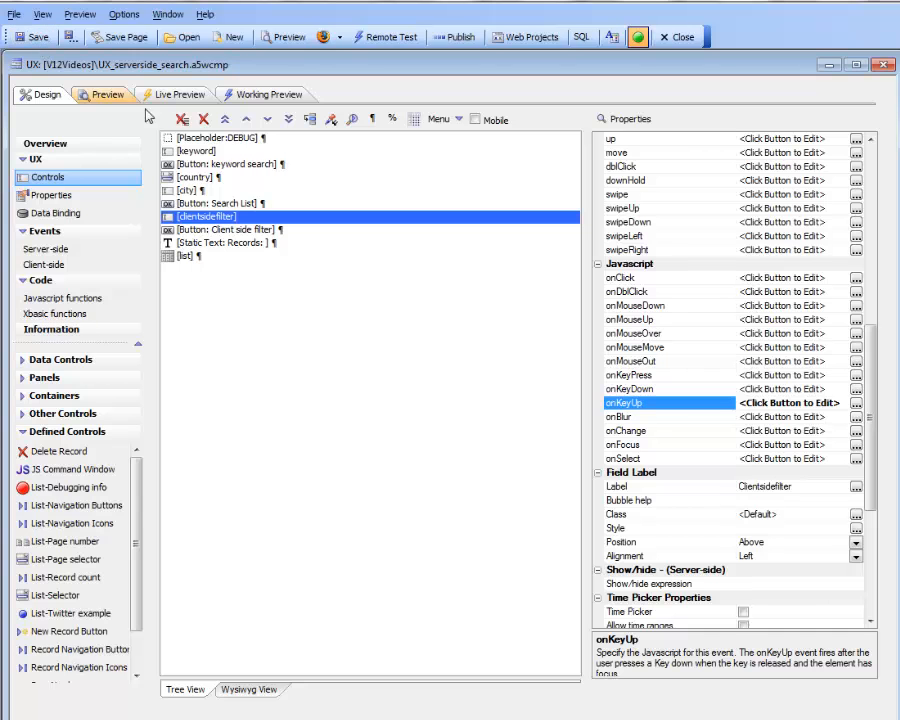
Run the working preview and type 'london' into the client-side filter box
click(268, 94)
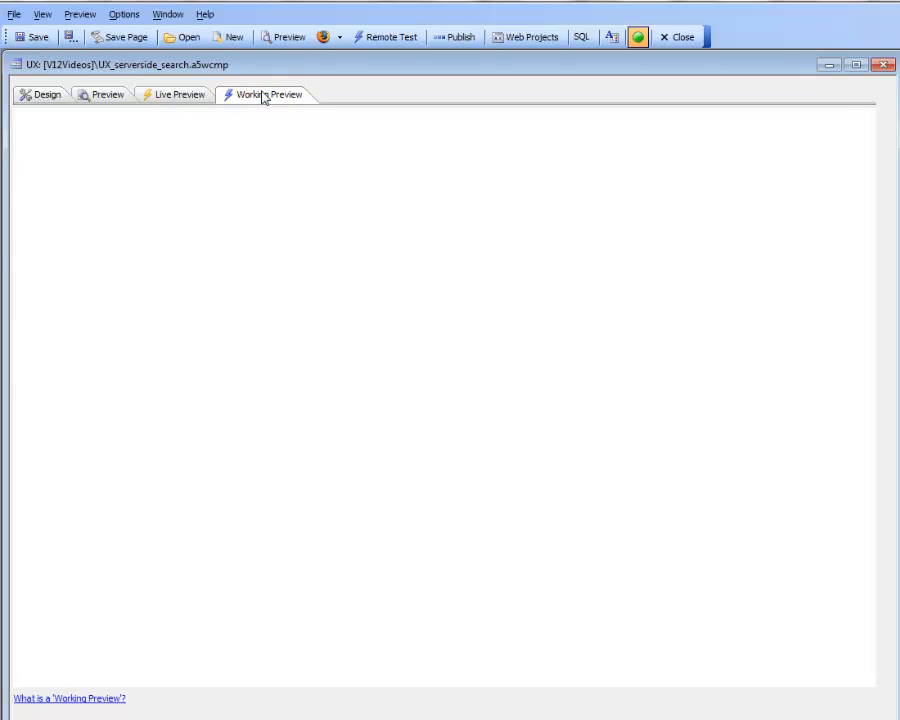
click(280, 94)
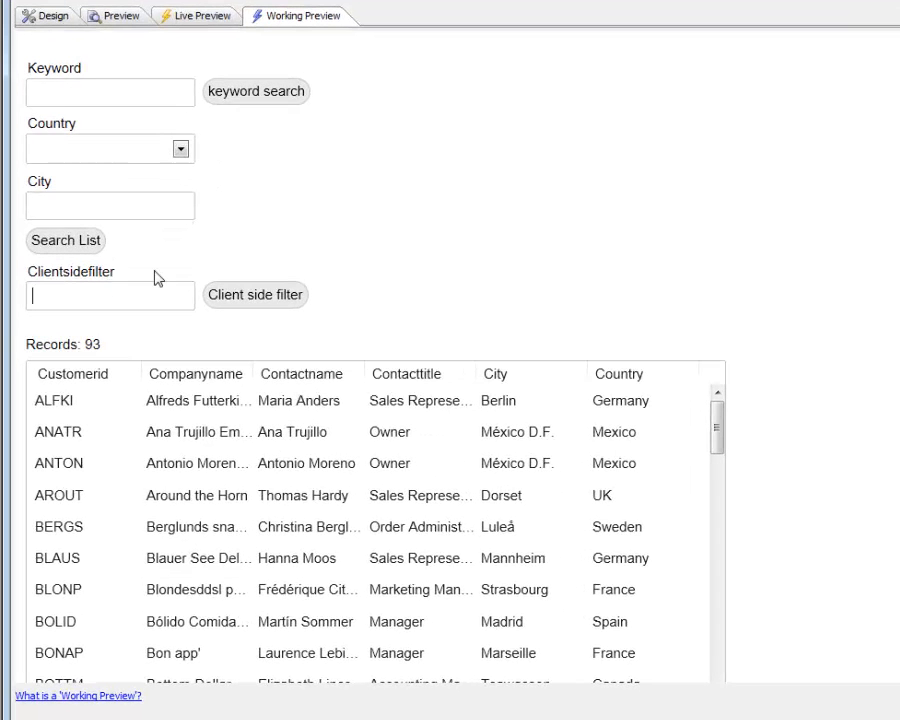
text(l)
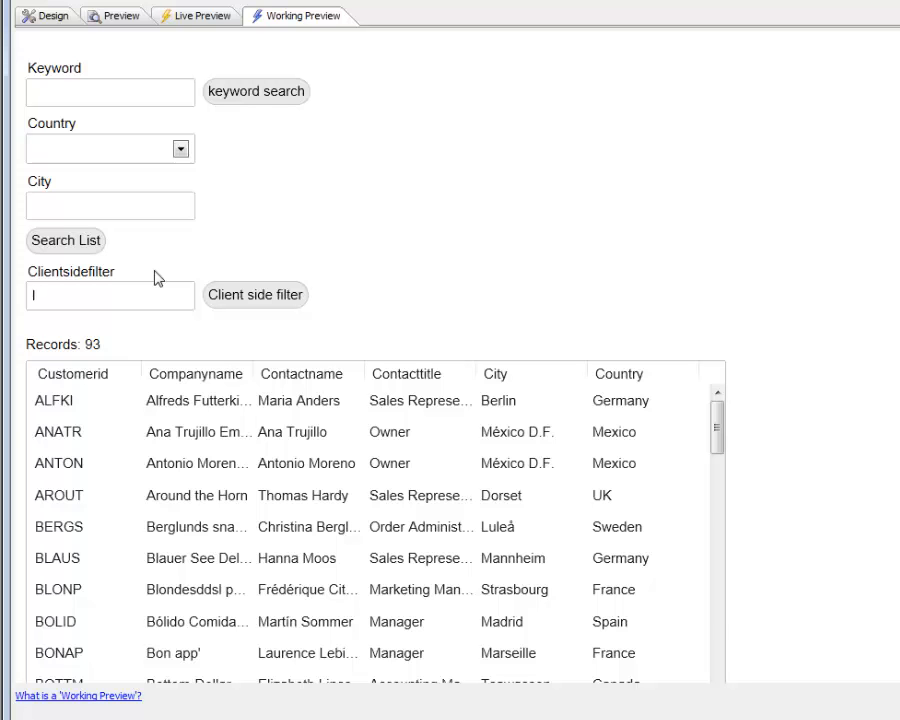
text(ond)
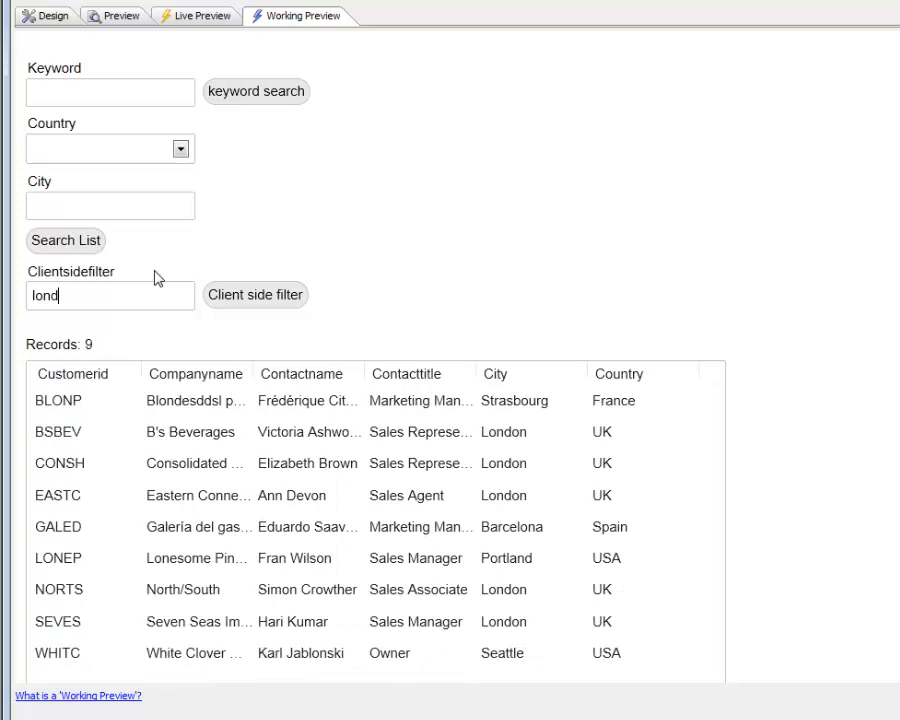
text(on)
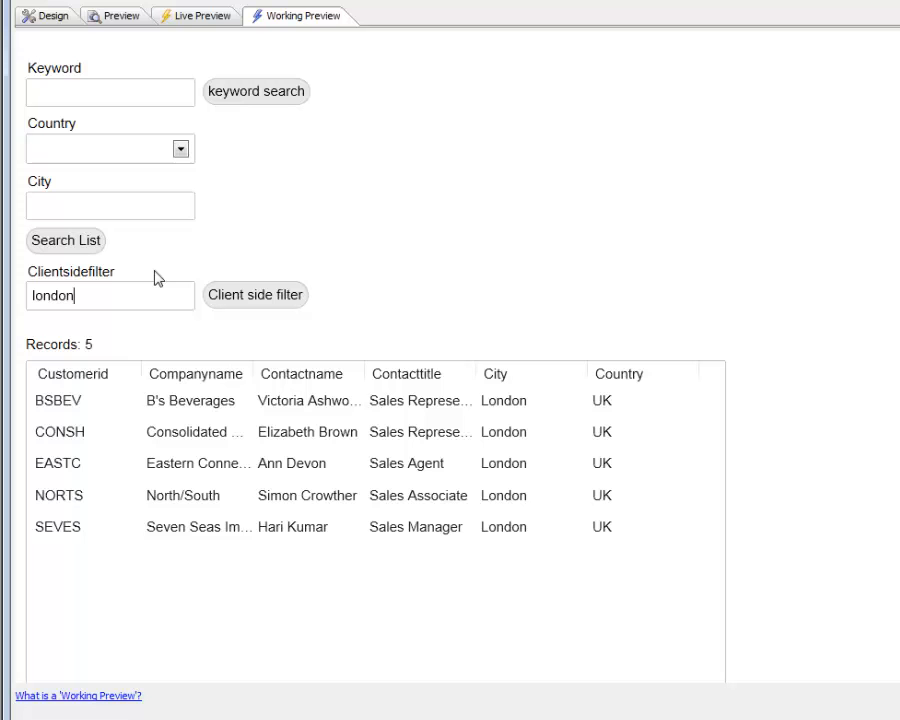
Replace the filter text with 'madrid' to show 3 Madrid records with count 3
triple_click(110, 295)
text(m)
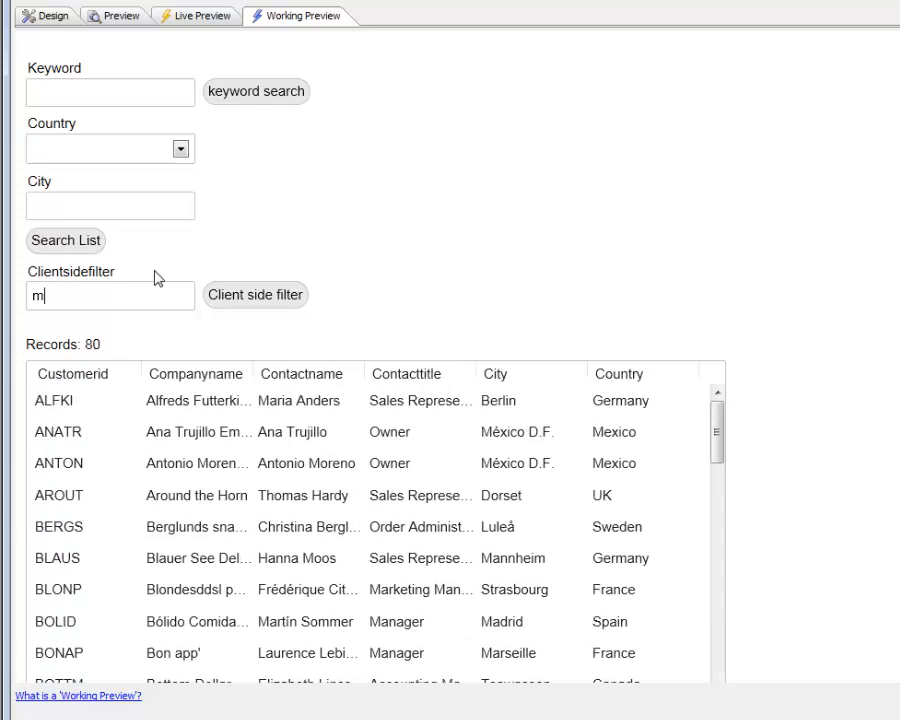
text(adr)
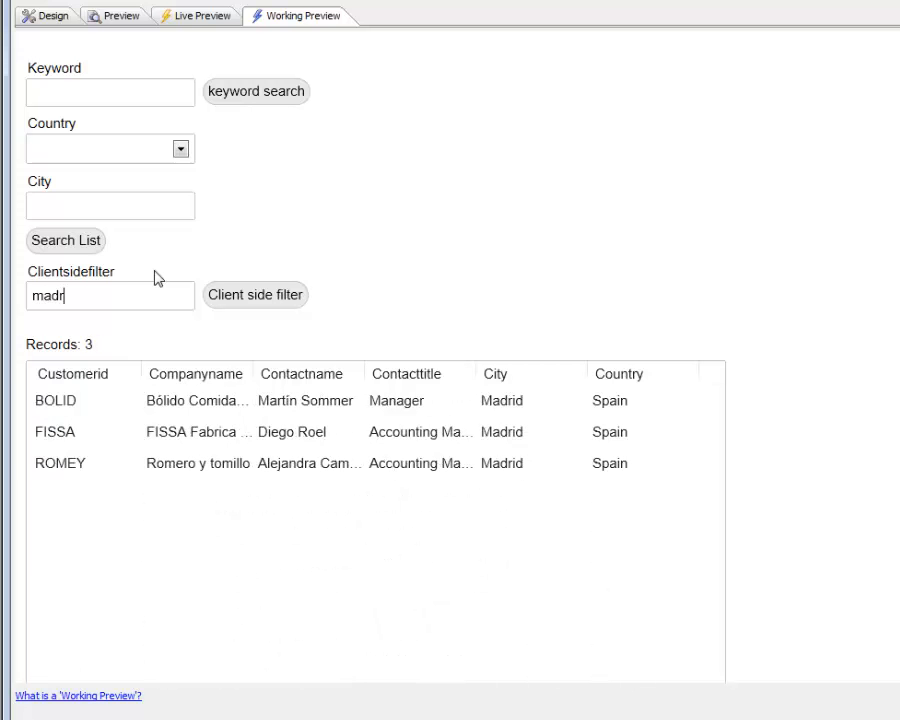
text(id)
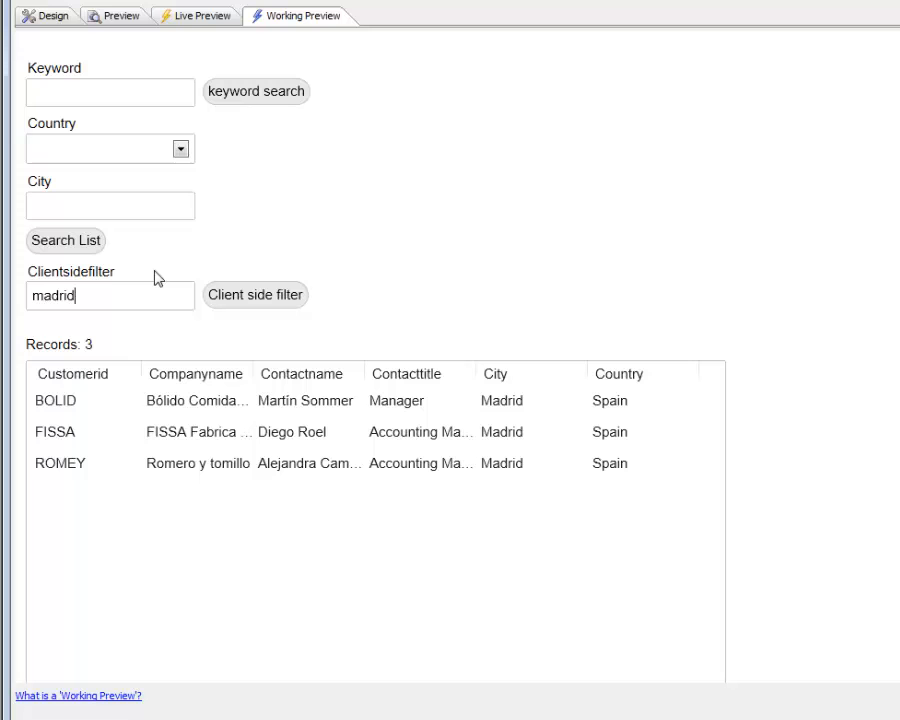
mouse_move(157, 277)
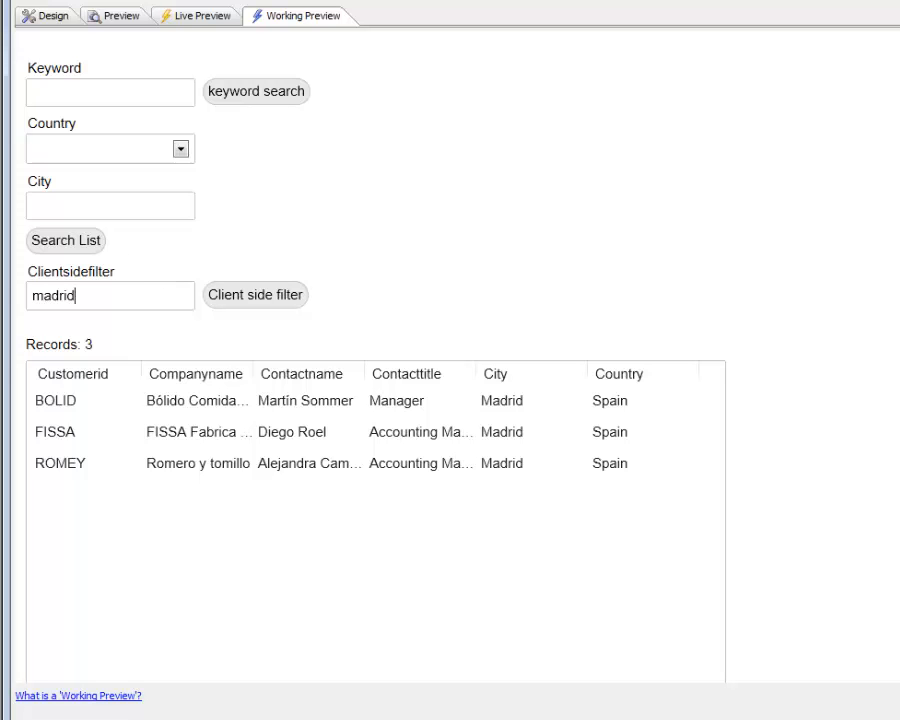